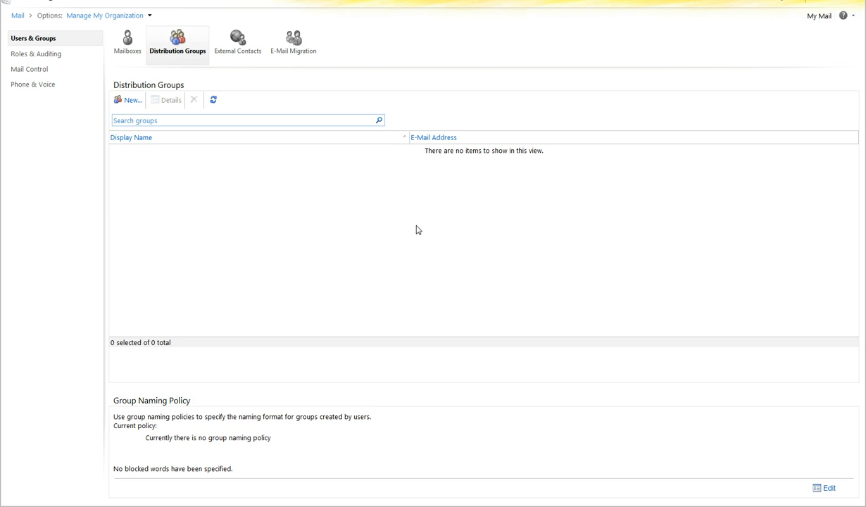
mouse_move(267, 261)
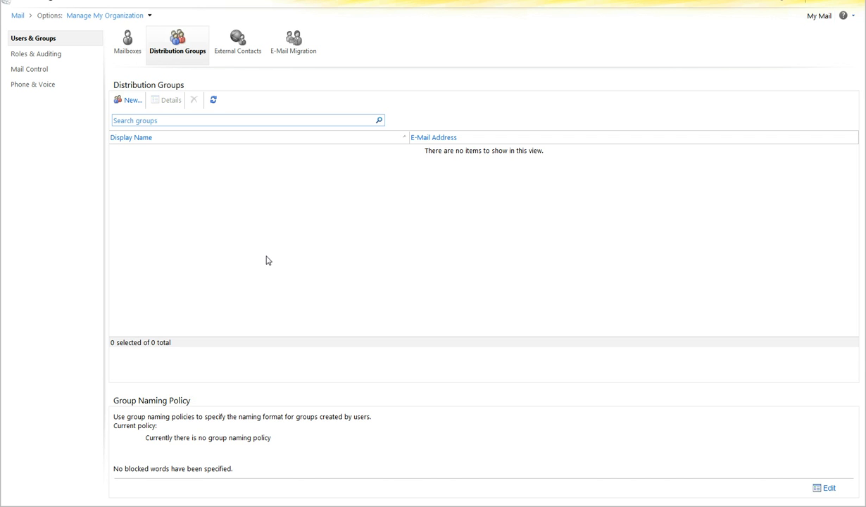
mouse_move(297, 259)
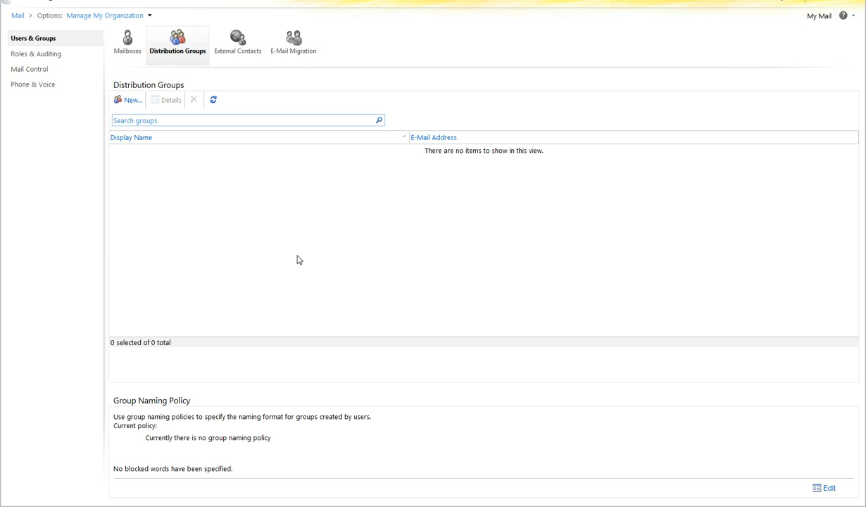
mouse_move(313, 245)
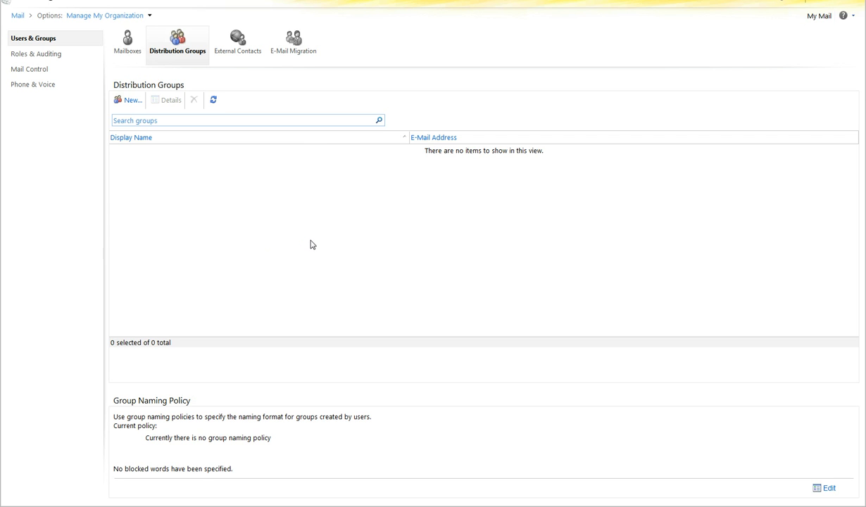
mouse_move(296, 236)
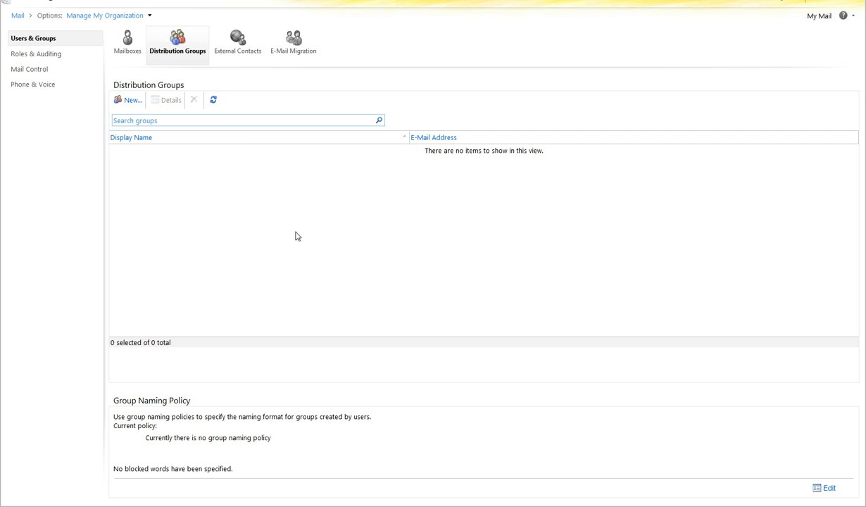
mouse_move(287, 237)
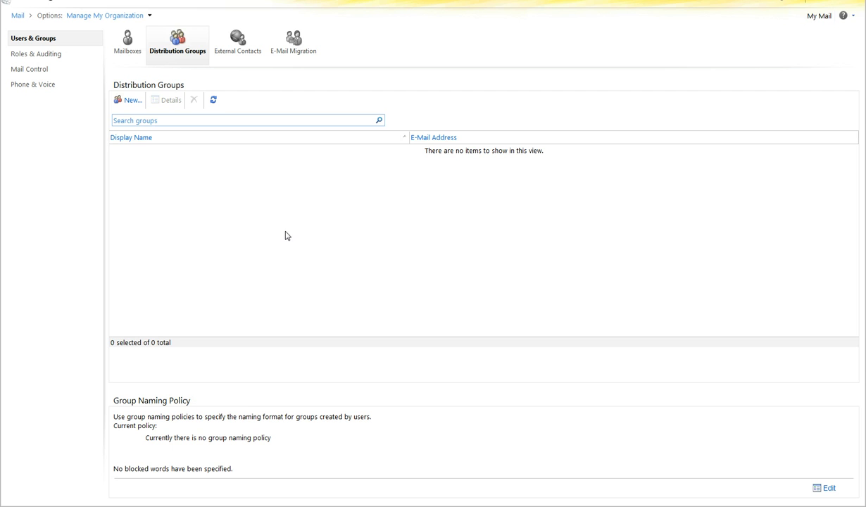
mouse_move(177, 43)
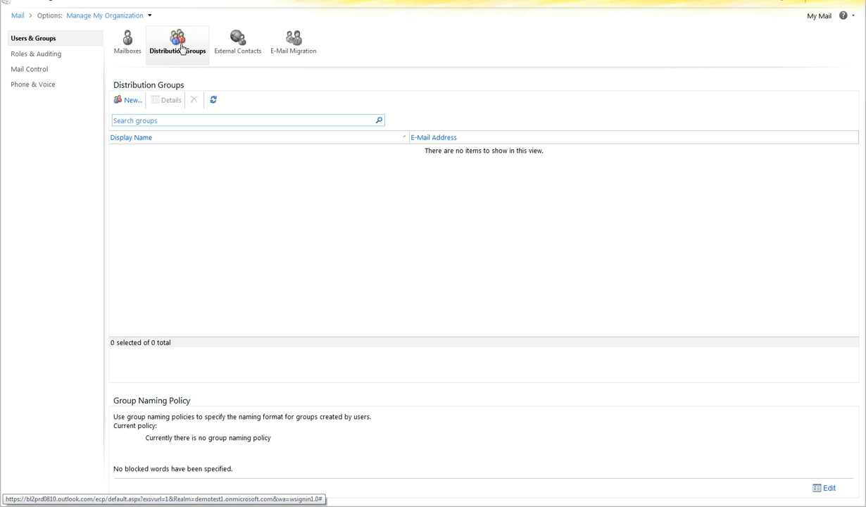
mouse_move(137, 45)
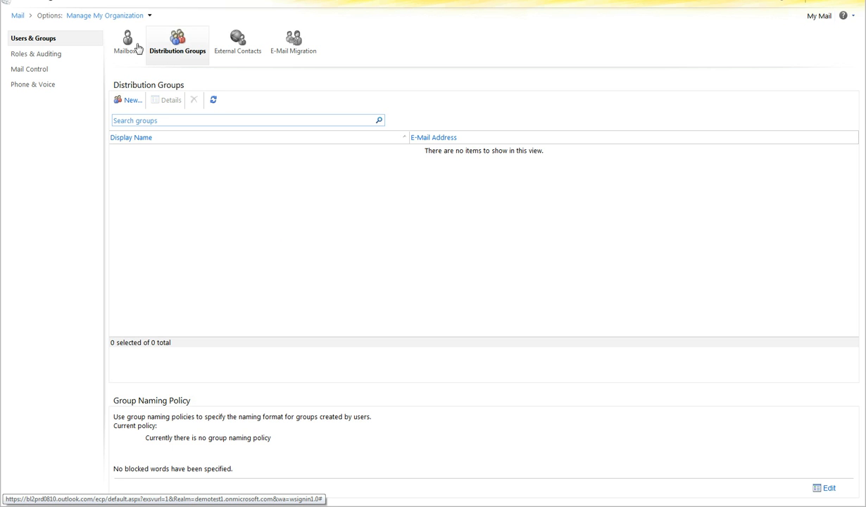
mouse_move(195, 59)
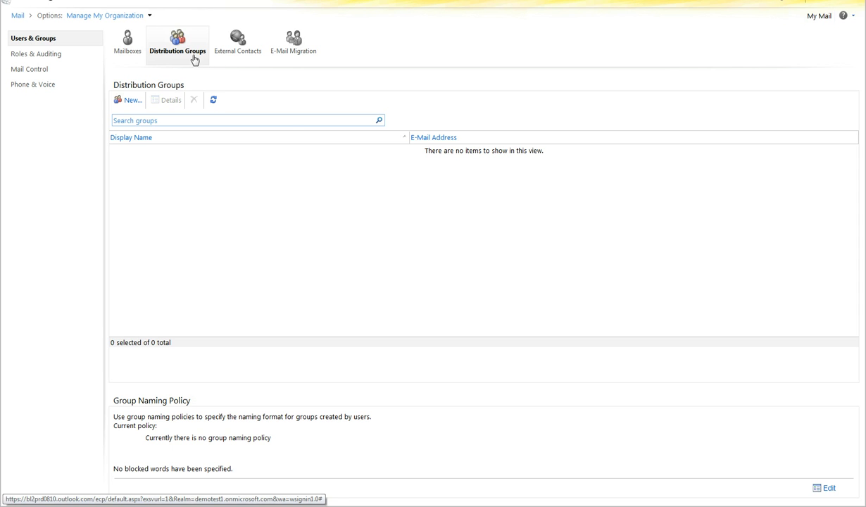
mouse_move(138, 215)
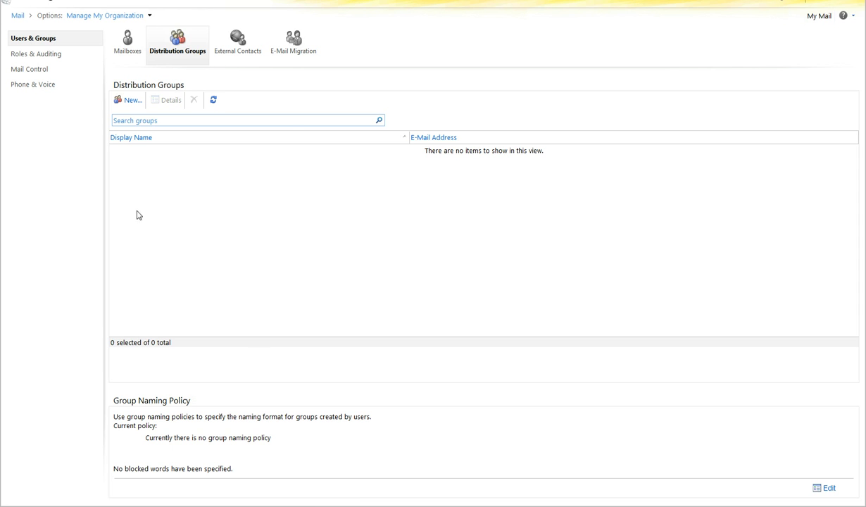
mouse_move(129, 100)
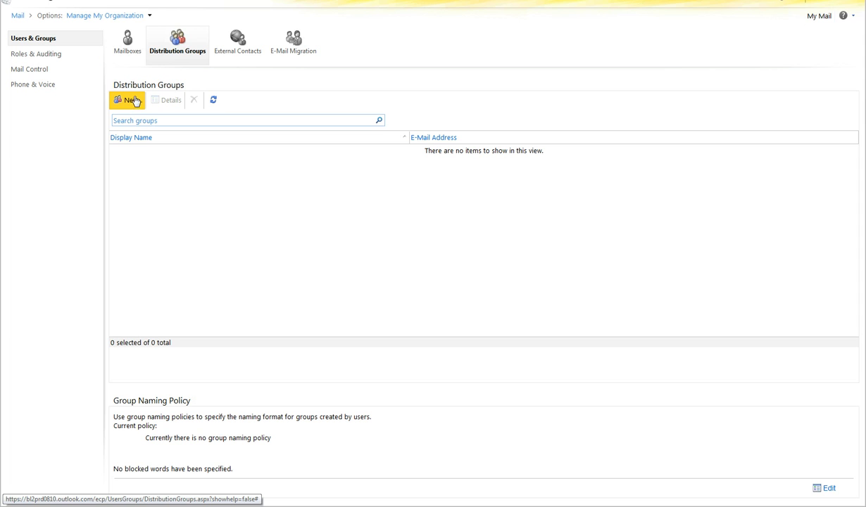
mouse_move(134, 101)
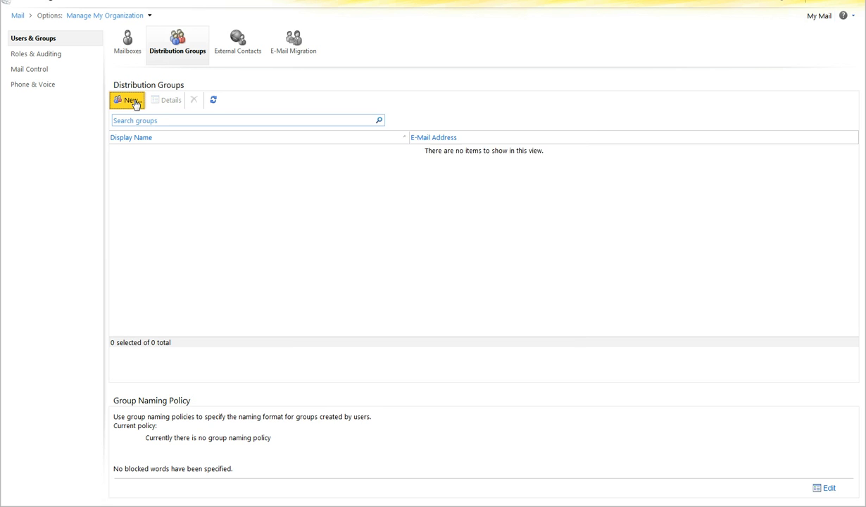
Begin a new group with display name 'Distribution Group 1' and alias/e-mail address DG1
click(127, 100)
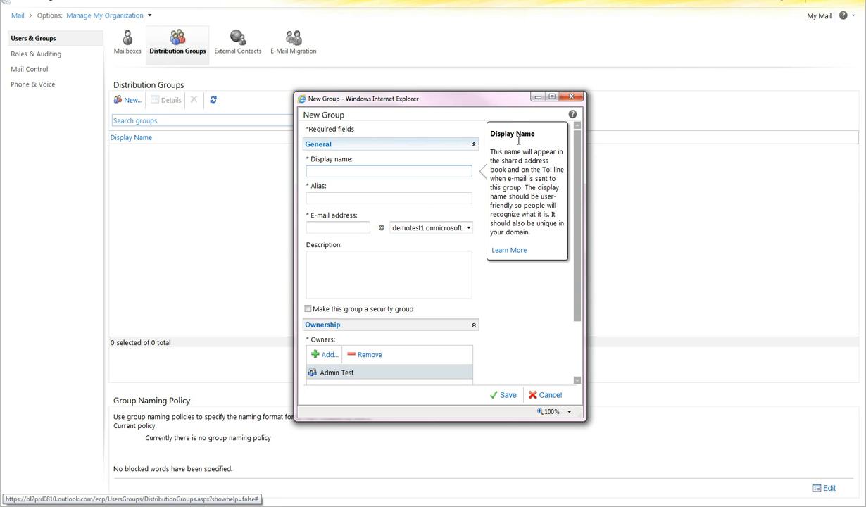
text(Distribut)
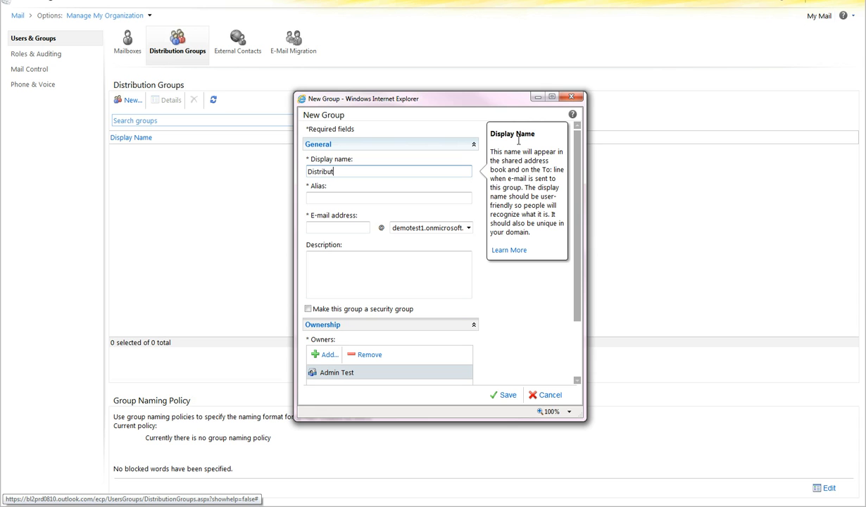
click(388, 197)
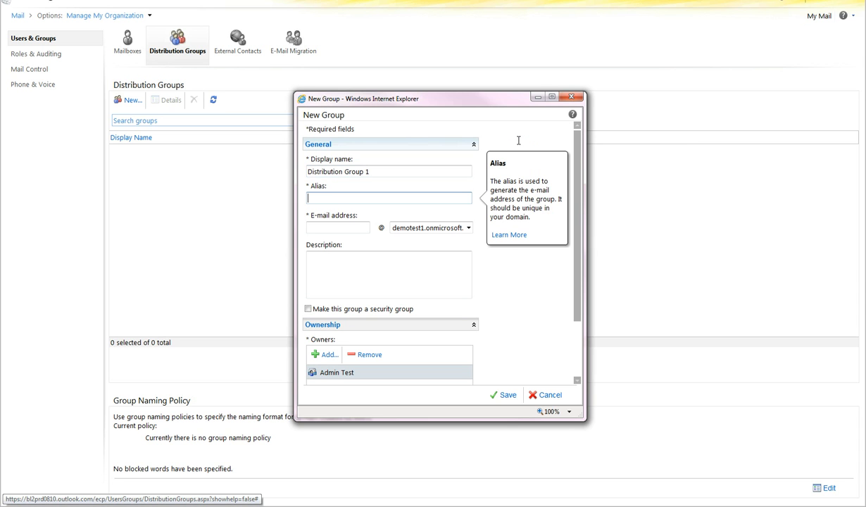
text(DG1)
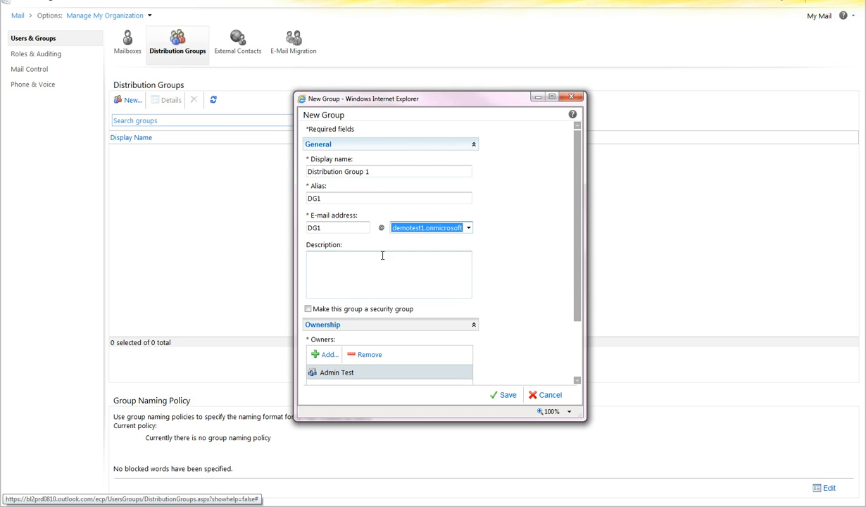
click(389, 273)
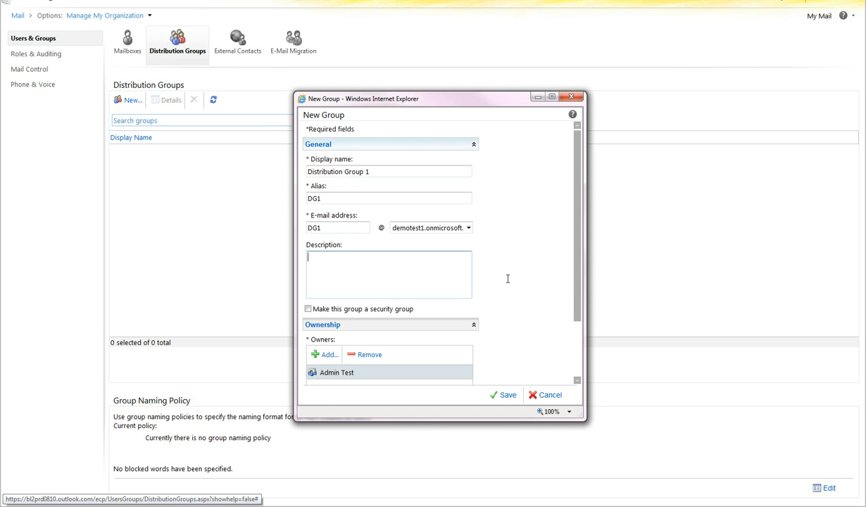
scroll(down, 3)
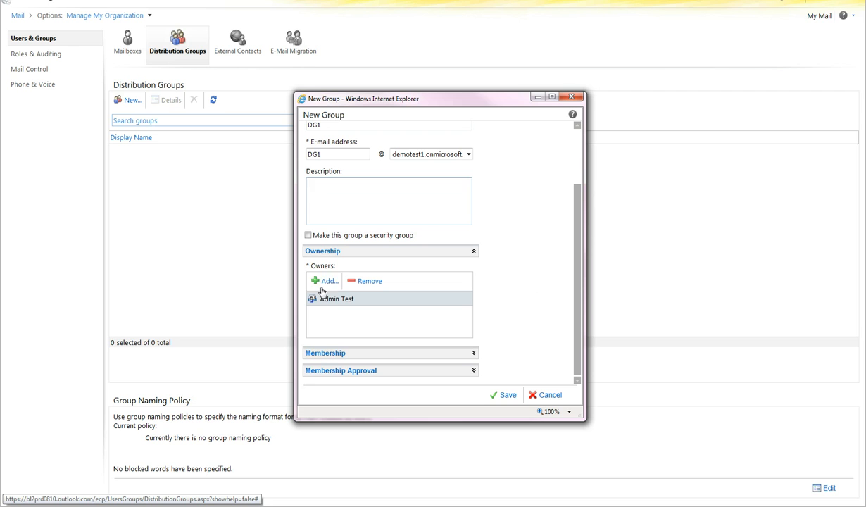
mouse_move(335, 301)
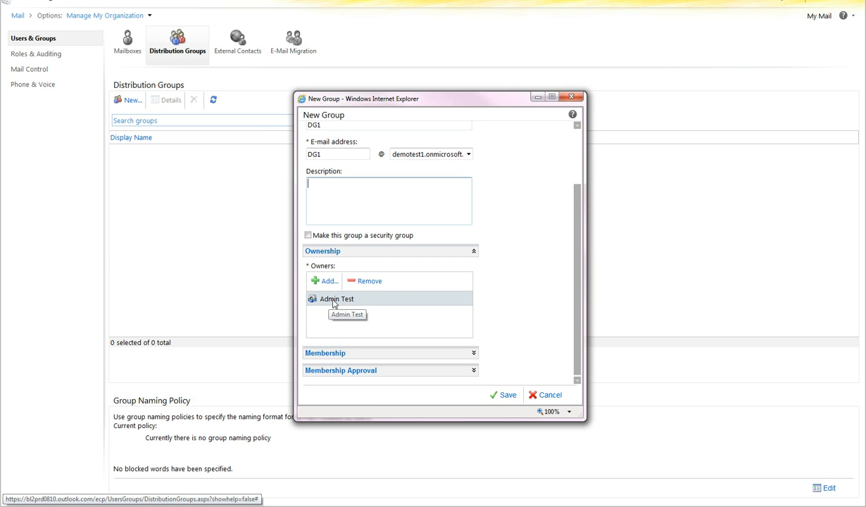
mouse_move(139, 256)
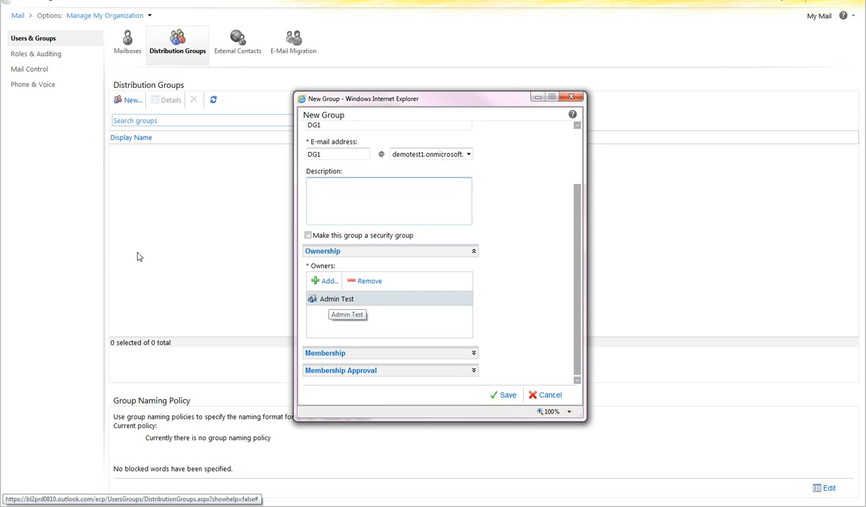
mouse_move(140, 138)
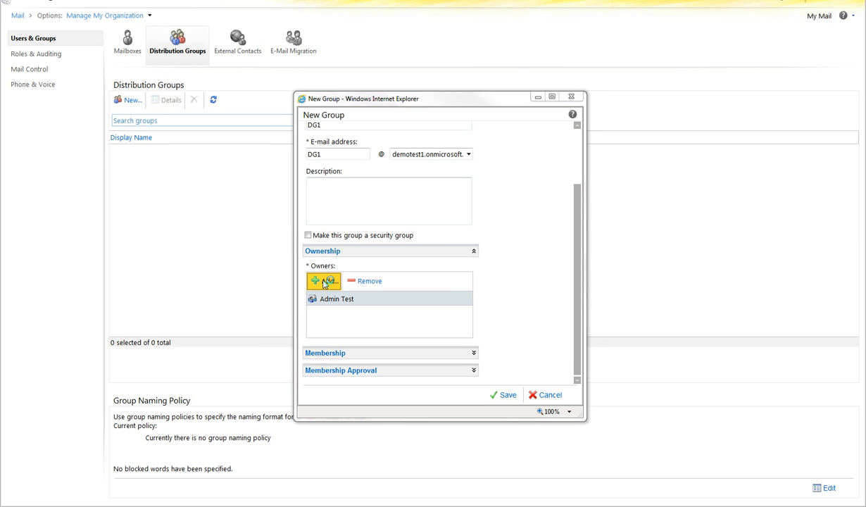
Add Test1 alongside Admin Test as a group owner
click(324, 282)
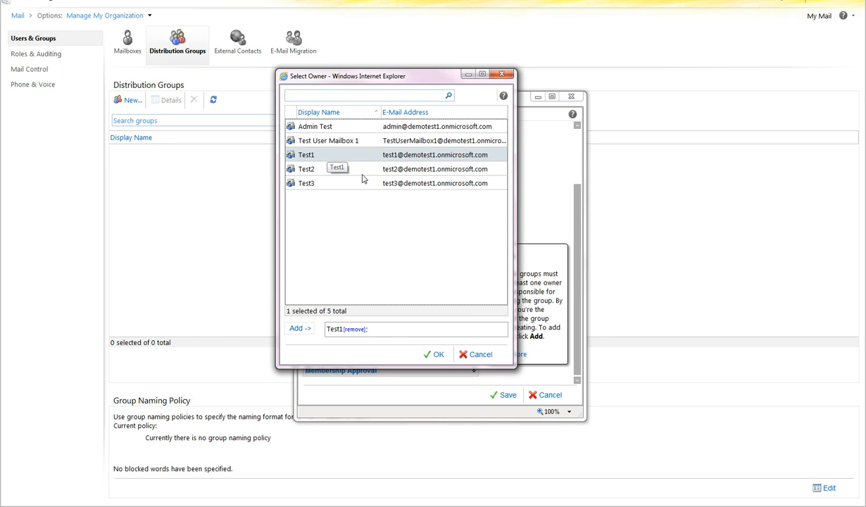
click(433, 355)
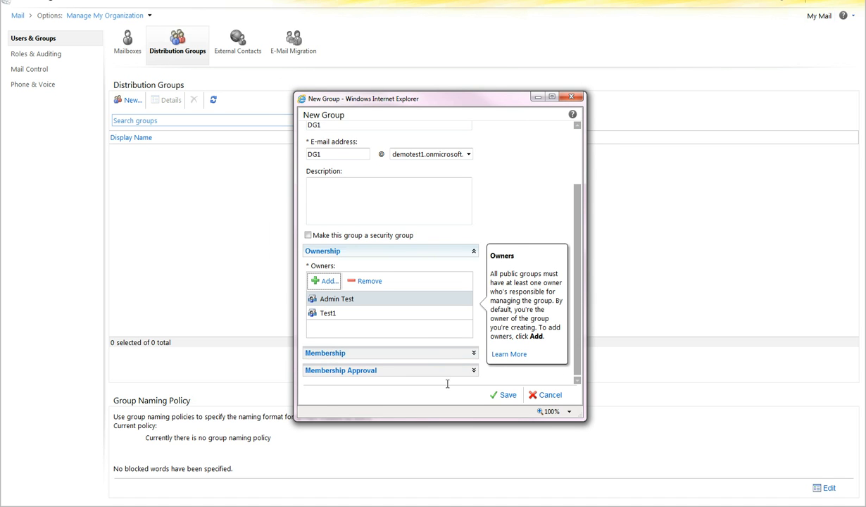
click(390, 352)
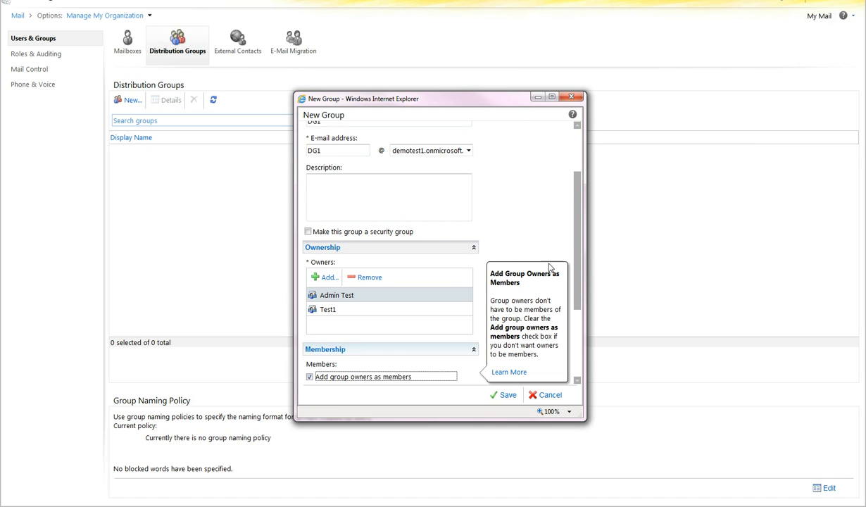
scroll(down, 3)
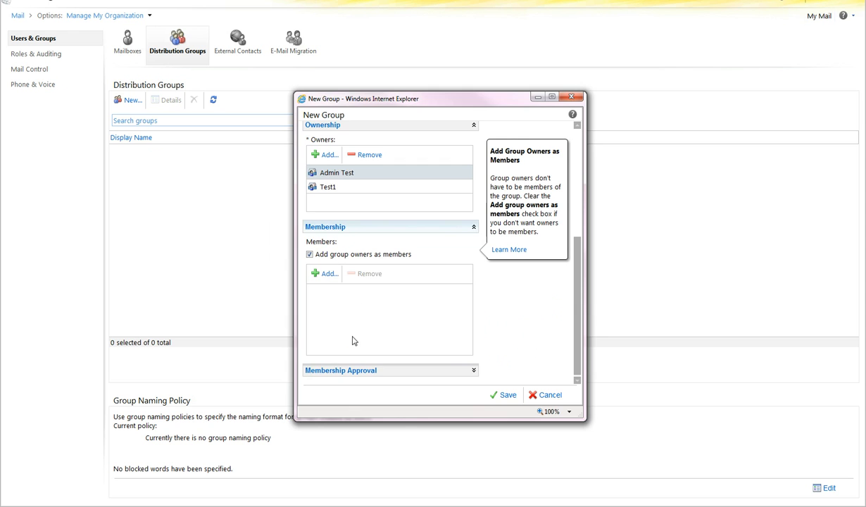
Add Test1, Test2 and Test3 as group members
click(324, 273)
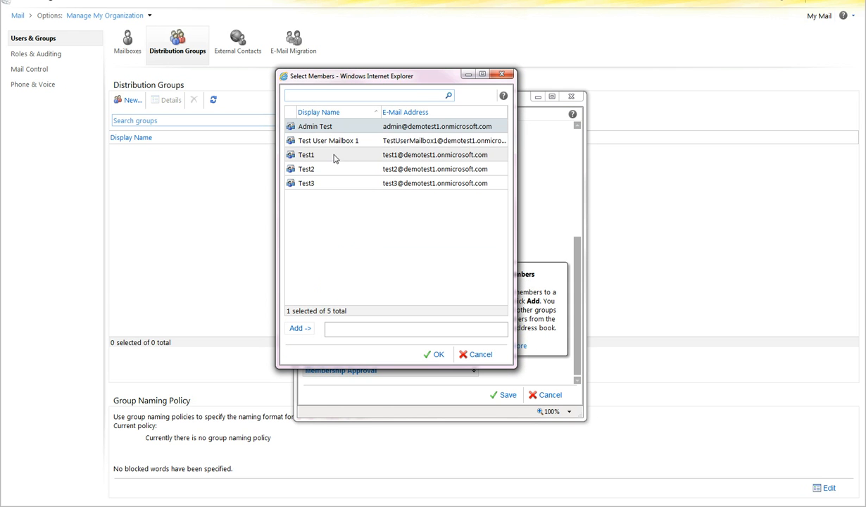
click(299, 327)
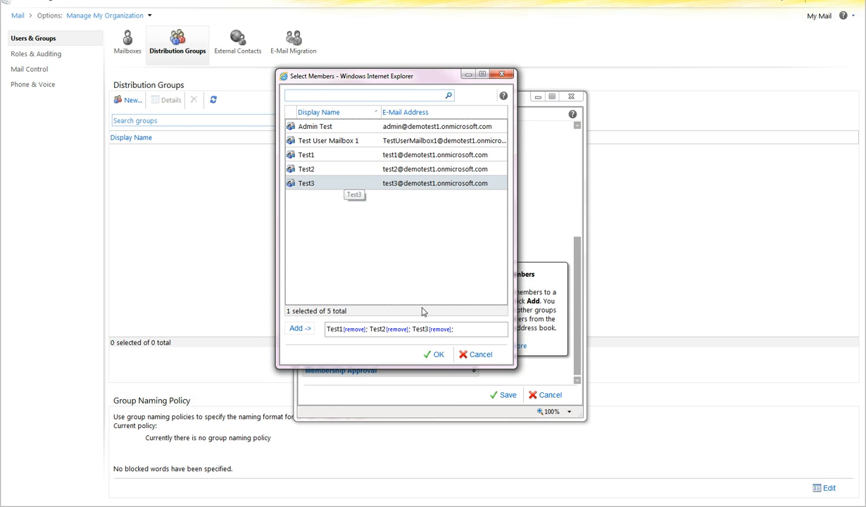
click(434, 354)
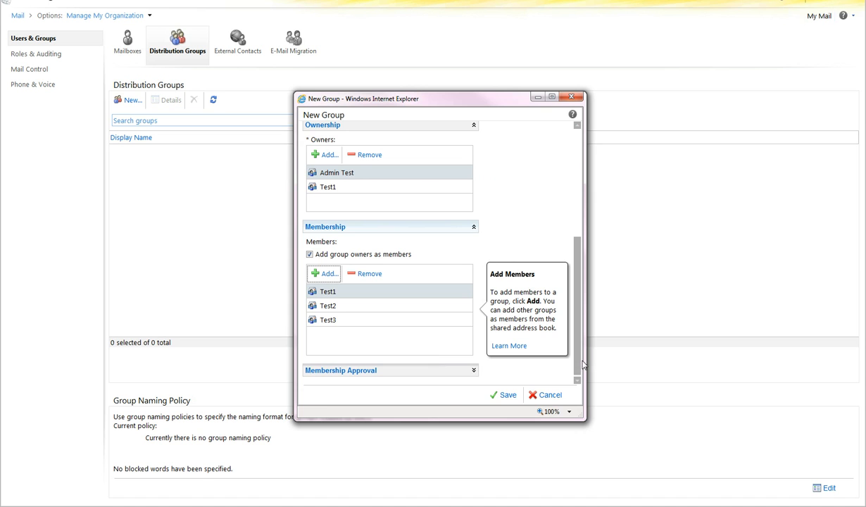
scroll(down, 3)
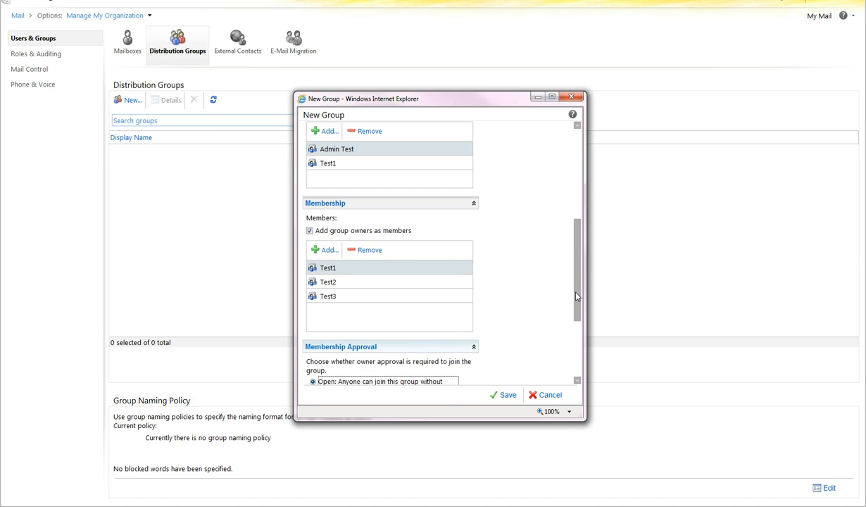
scroll(down, 3)
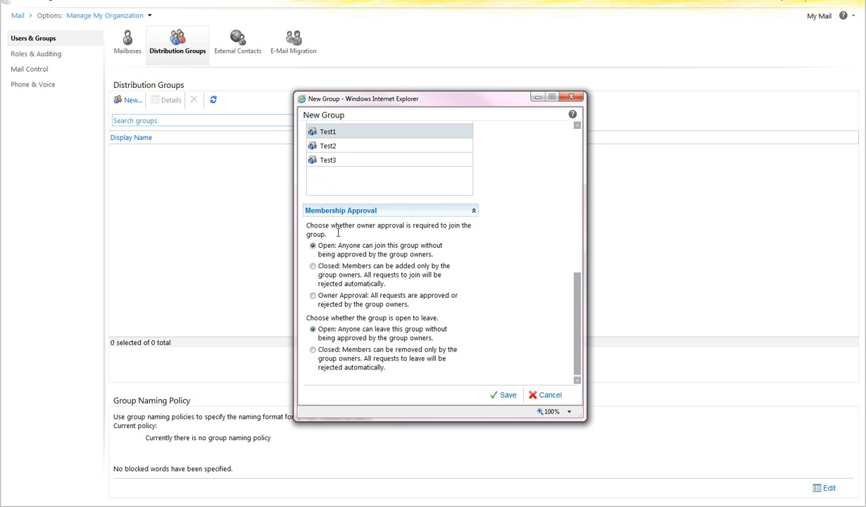
mouse_move(527, 332)
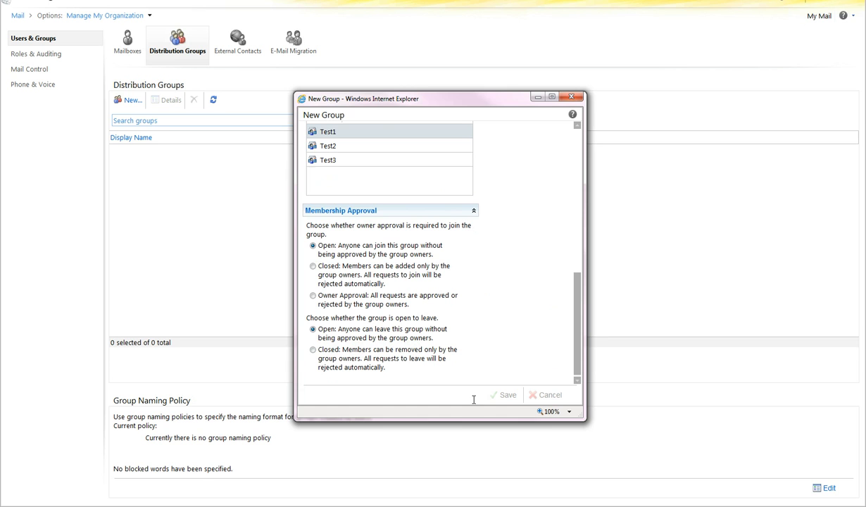
click(504, 394)
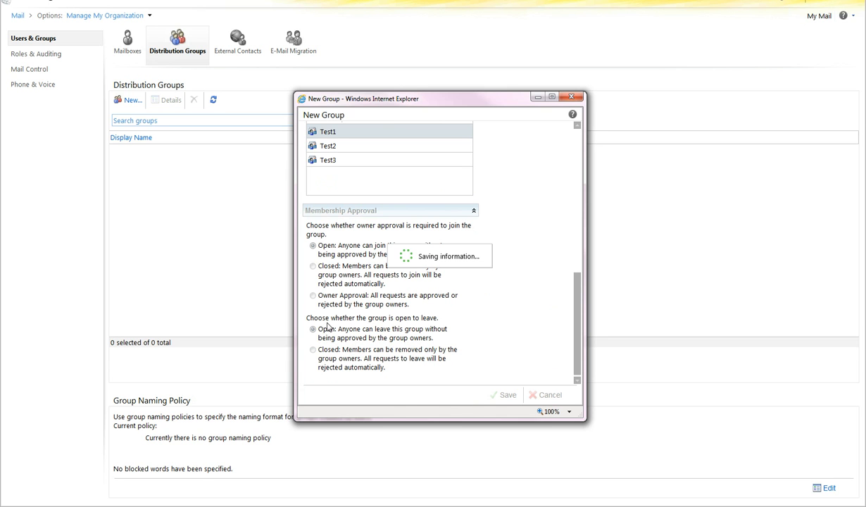
click(504, 394)
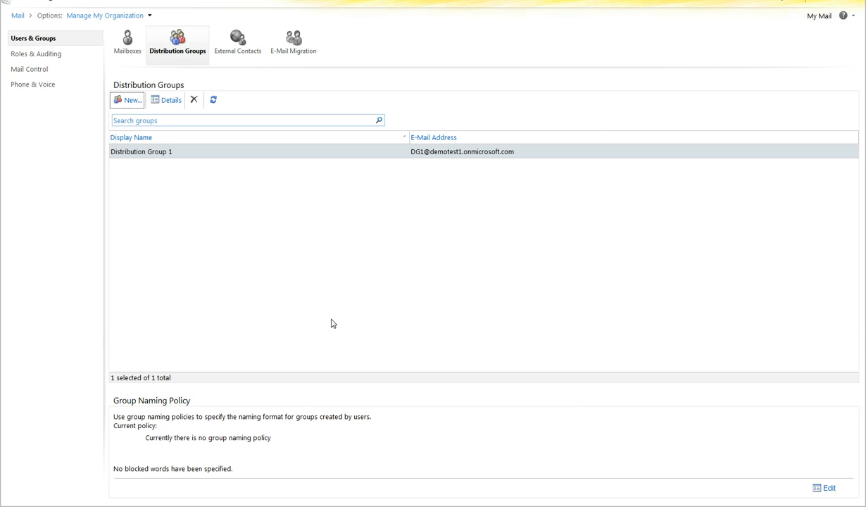
mouse_move(275, 192)
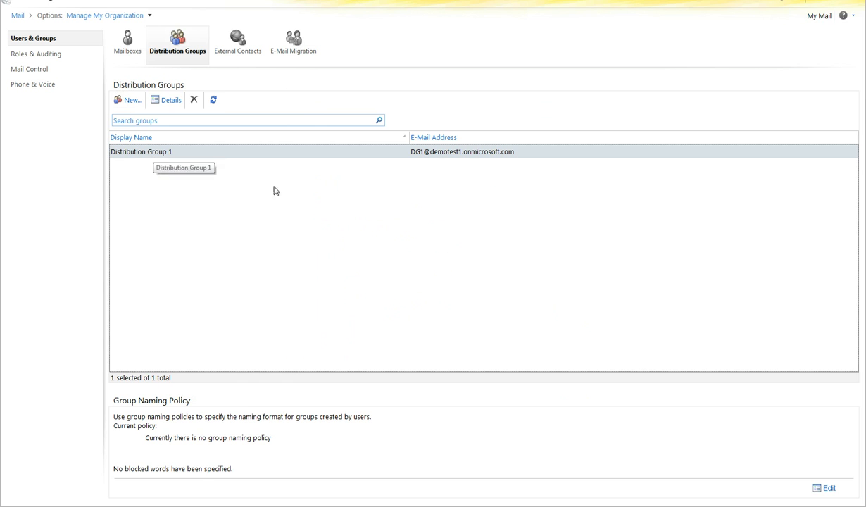
mouse_move(690, 342)
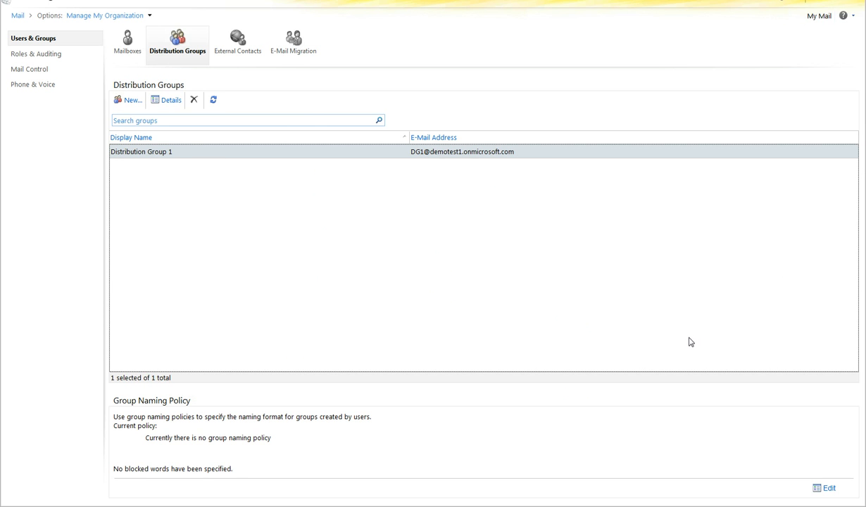
mouse_move(686, 332)
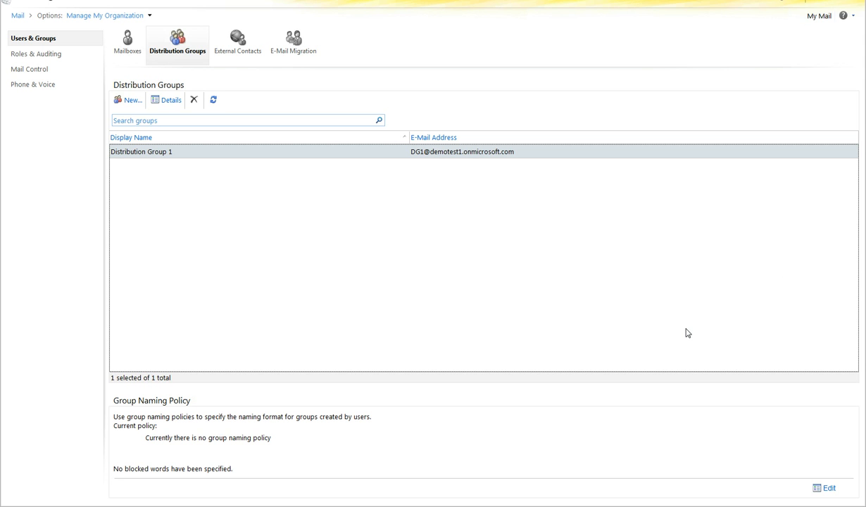
mouse_move(821, 251)
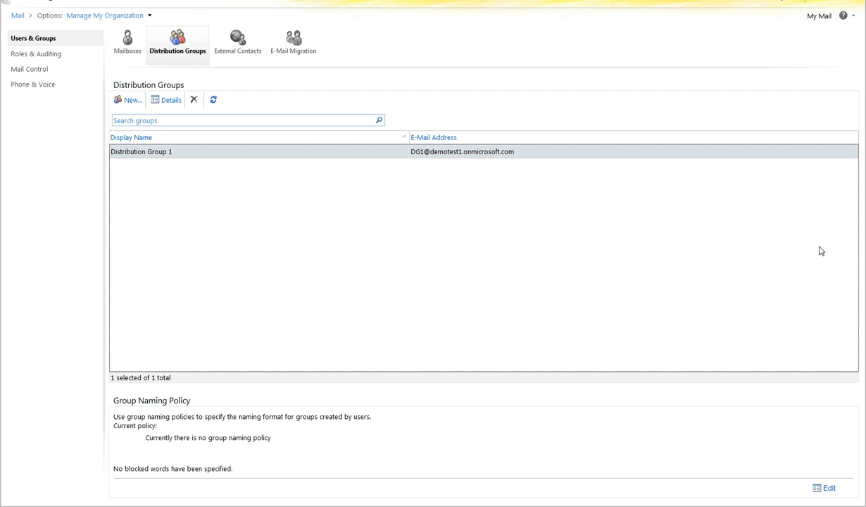
mouse_move(715, 295)
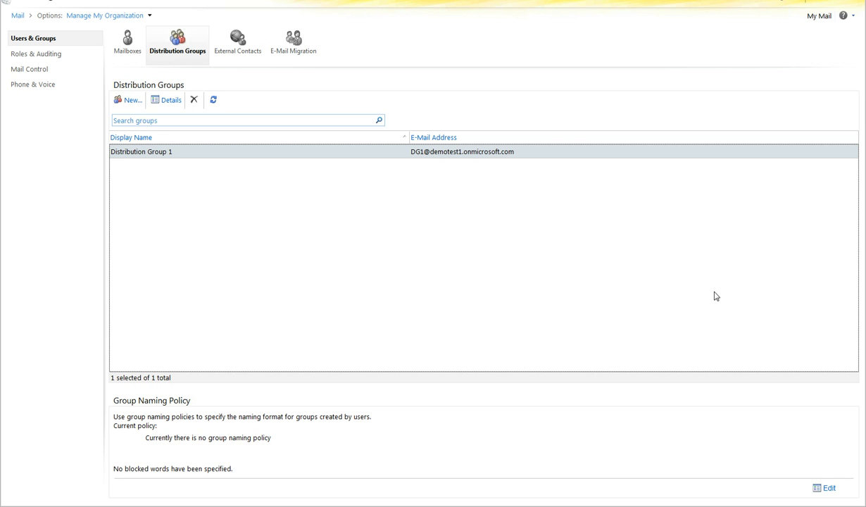
mouse_move(810, 326)
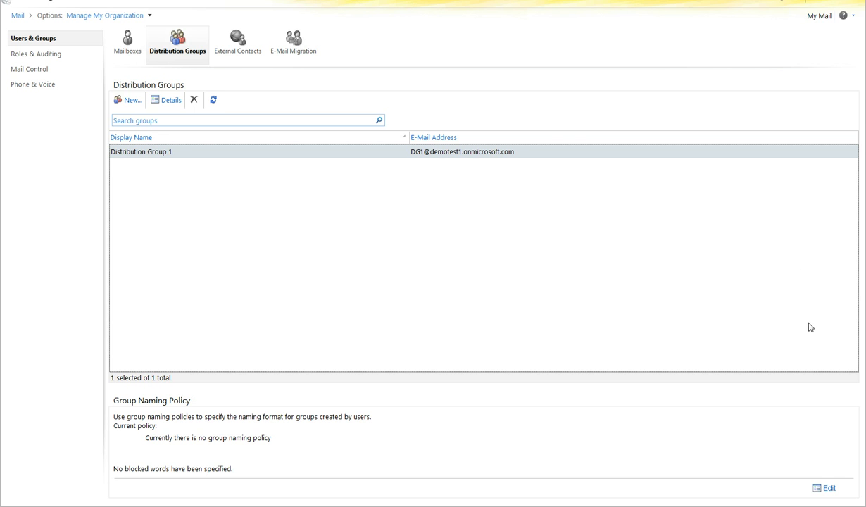
mouse_move(297, 436)
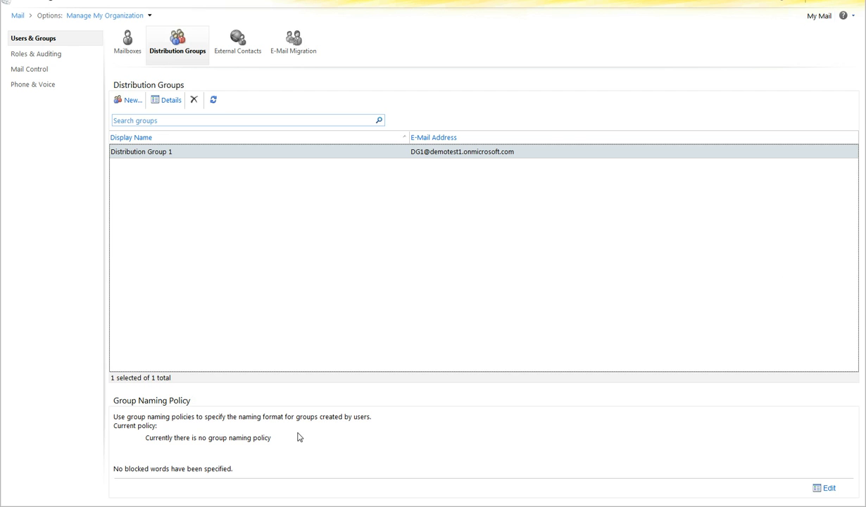
mouse_move(369, 442)
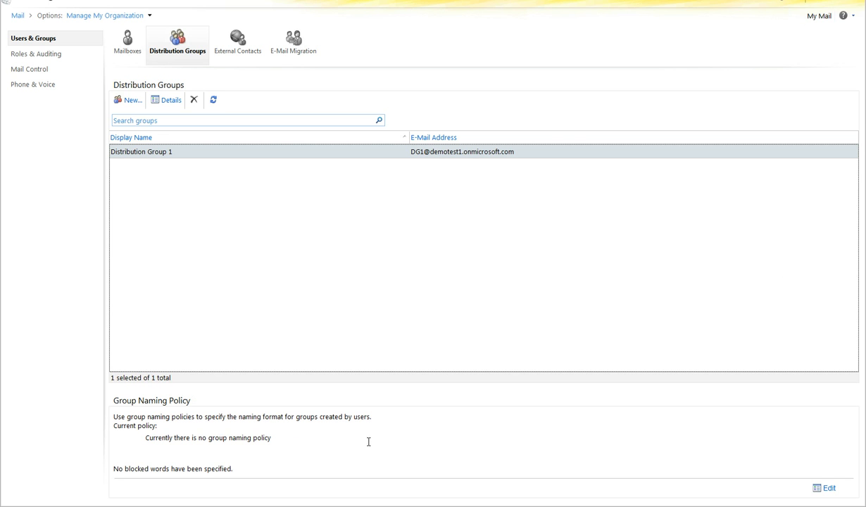
mouse_move(716, 467)
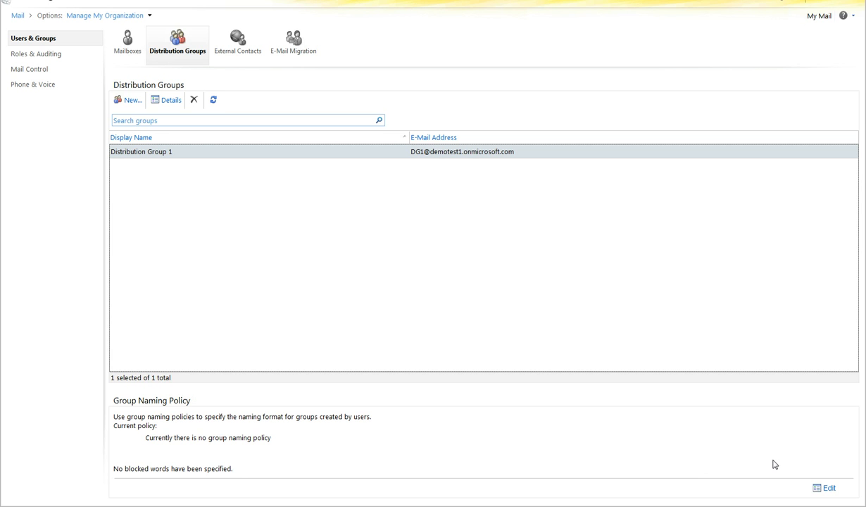
mouse_move(772, 470)
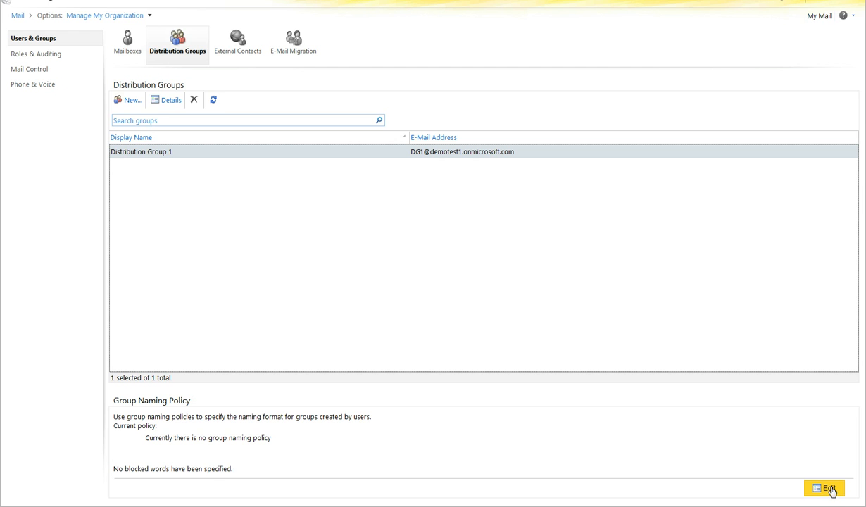
In the group naming policy, set the prefix to the user's City attribute
click(825, 488)
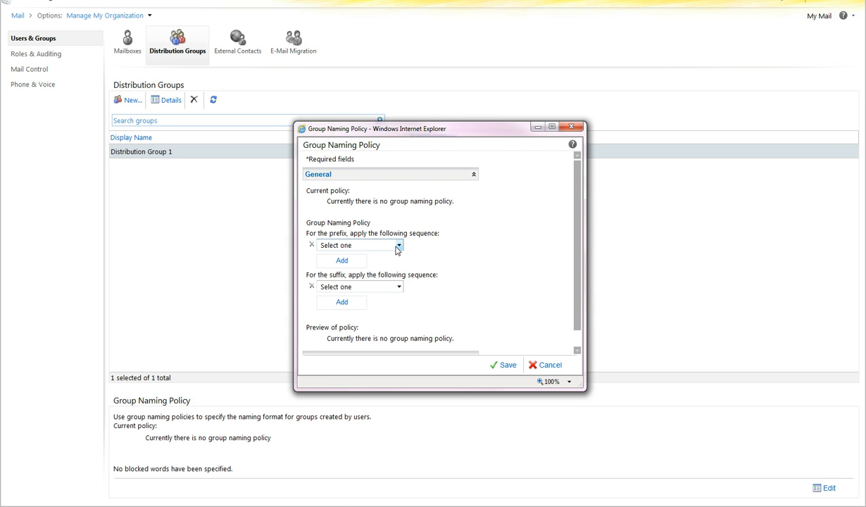
mouse_move(490, 276)
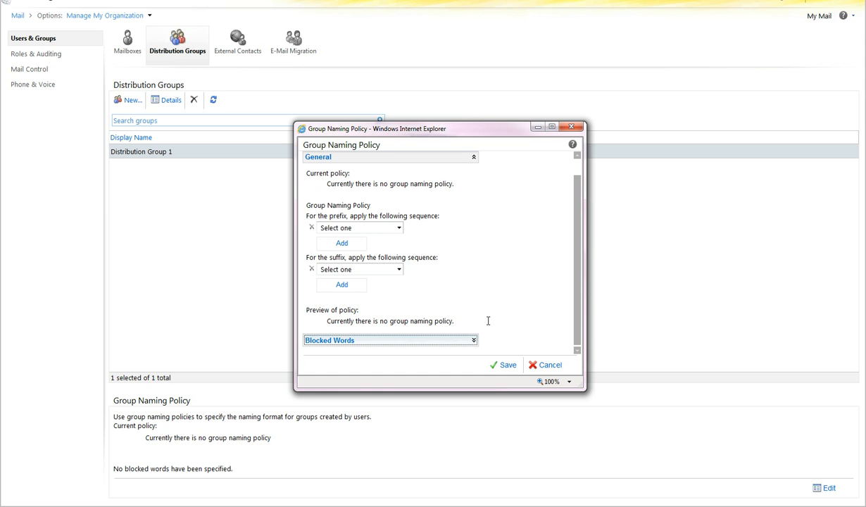
mouse_move(451, 234)
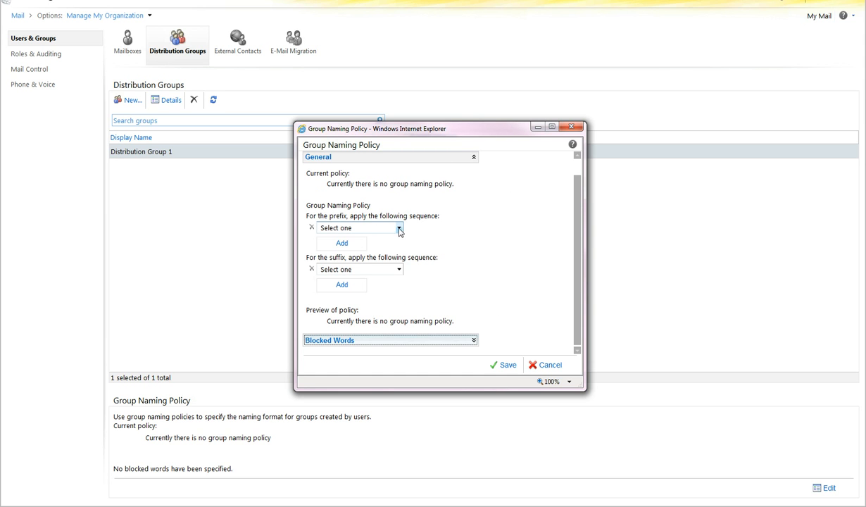
click(399, 229)
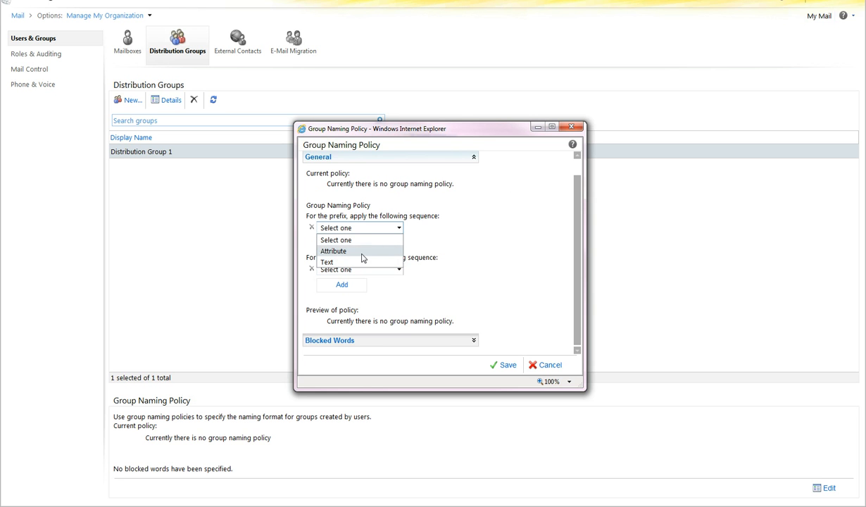
click(334, 251)
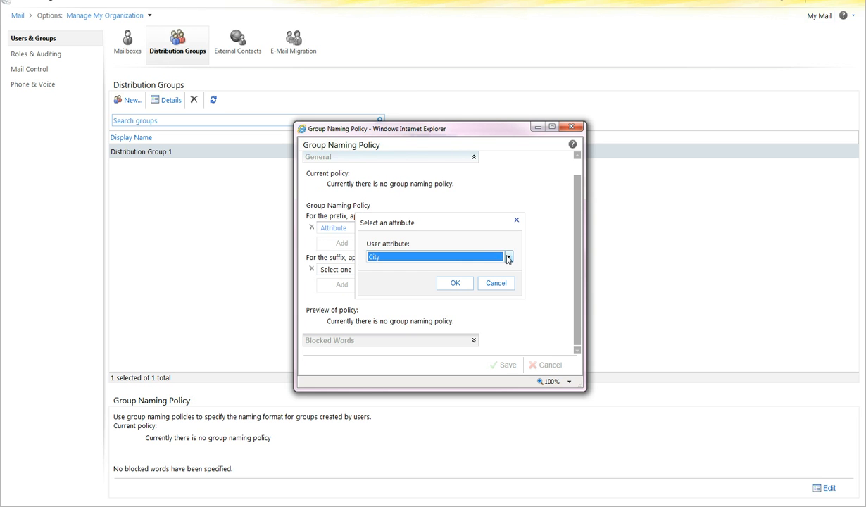
click(507, 256)
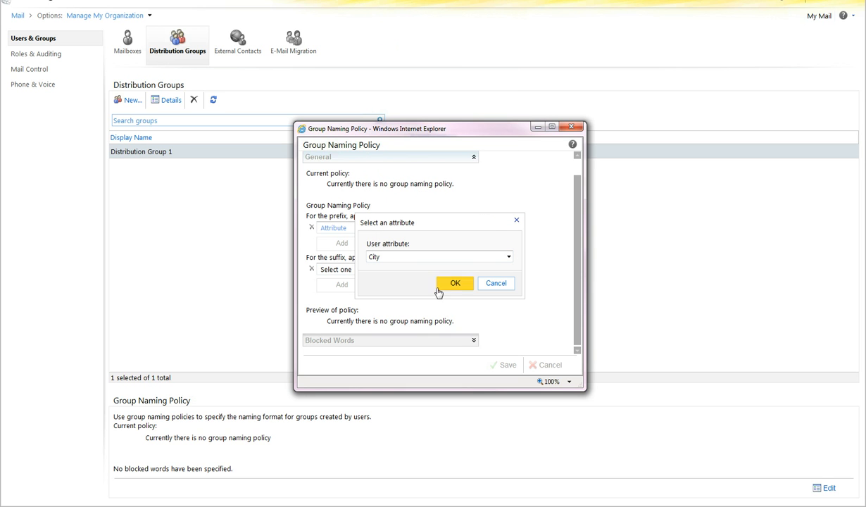
click(508, 256)
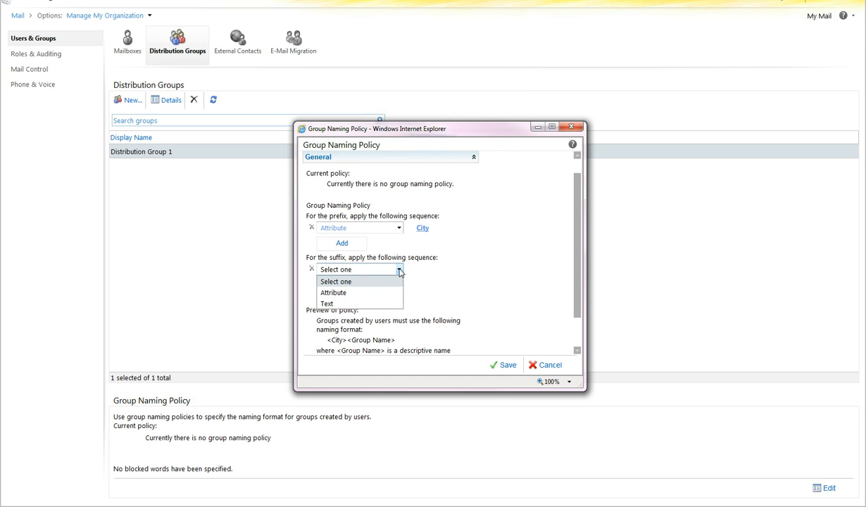
Set the suffix to fixed text '-DL' and save the <City><Group Name>-DL naming policy
click(326, 304)
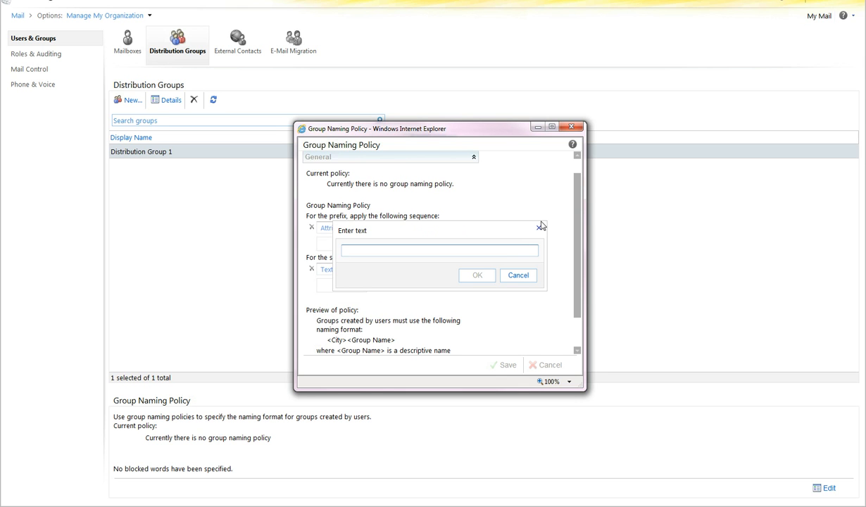
text(-DL)
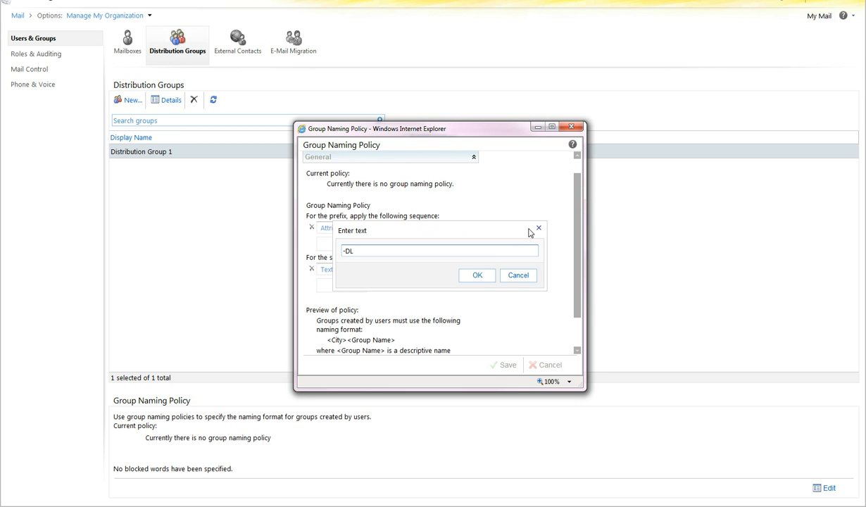
mouse_move(477, 275)
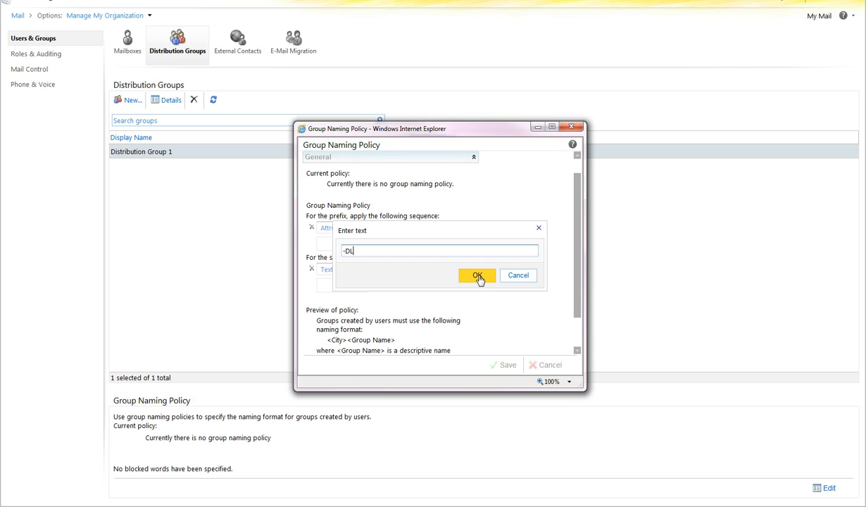
click(477, 275)
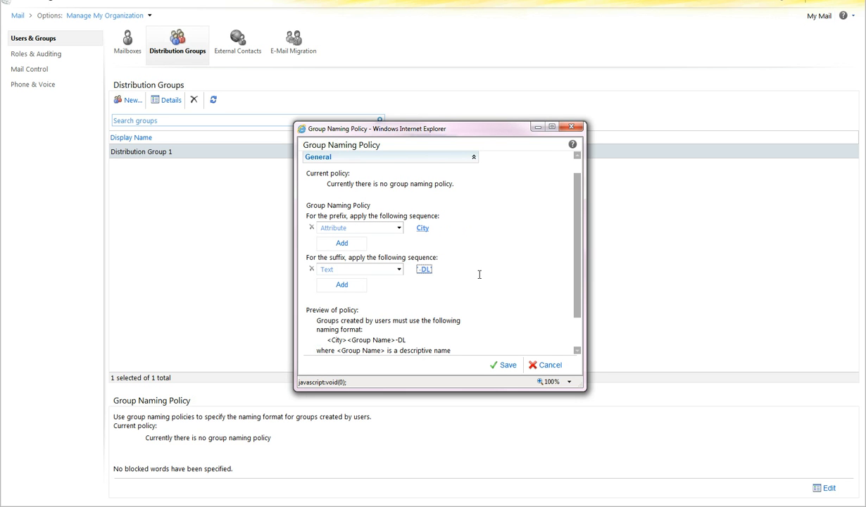
mouse_move(604, 312)
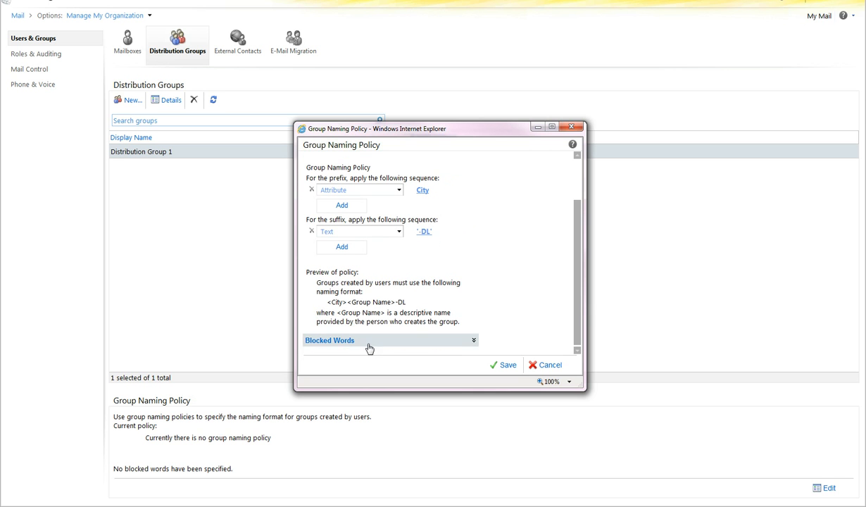
mouse_move(458, 345)
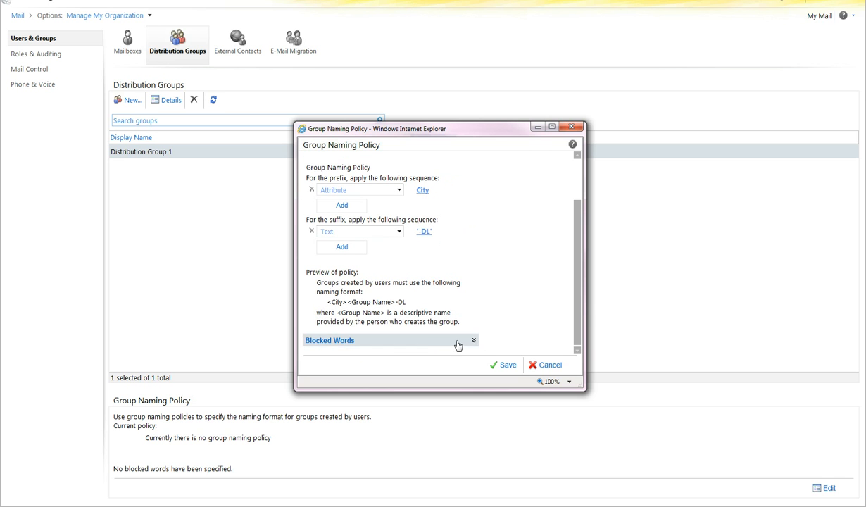
mouse_move(504, 364)
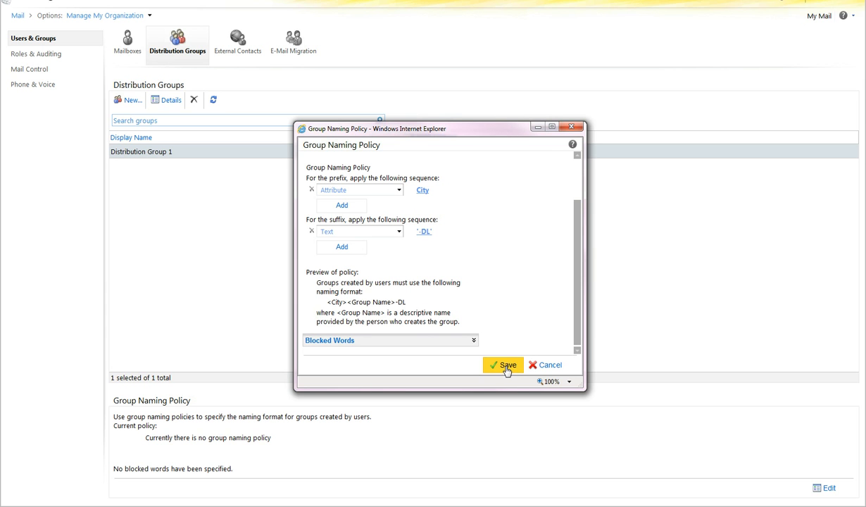
click(507, 364)
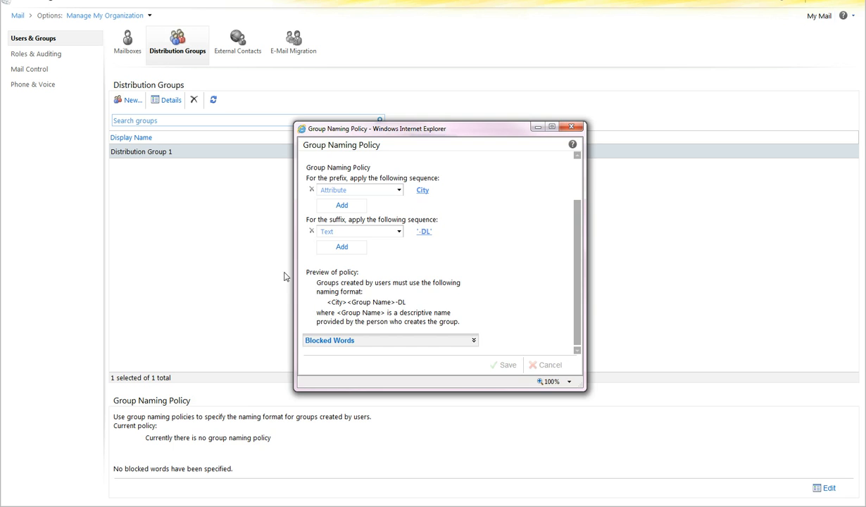
click(503, 363)
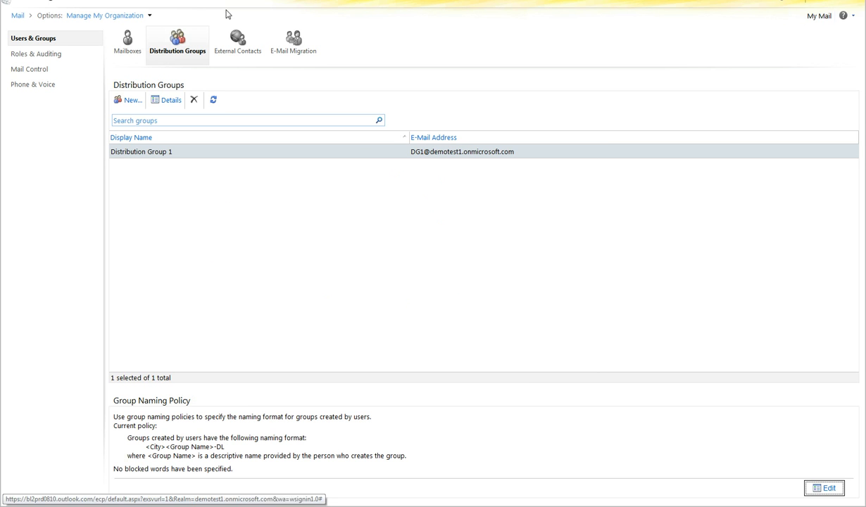
Begin a new group named 'Distribution Group 2' with alias DG2
click(129, 100)
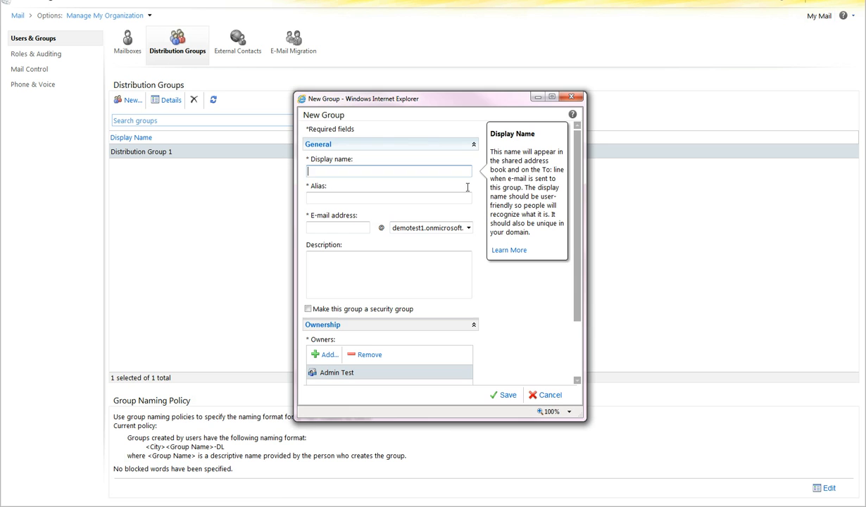
text(D)
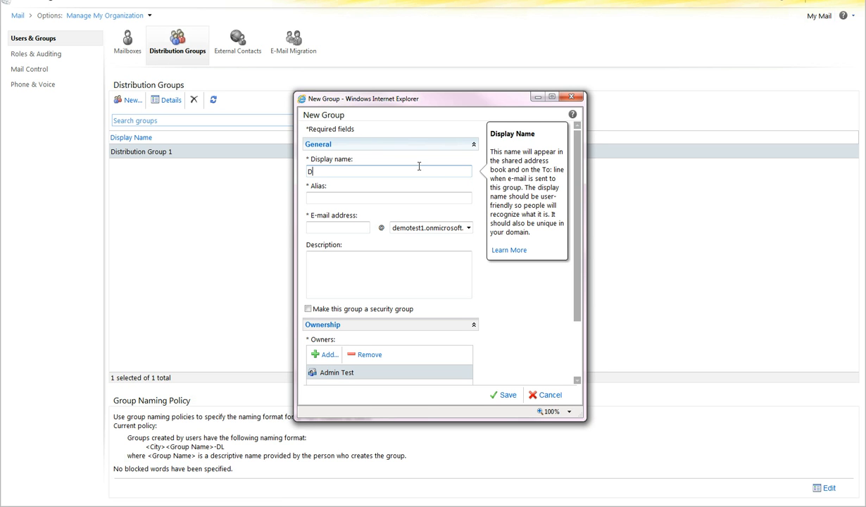
text(istribution Group 2)
click(389, 198)
text(DG2)
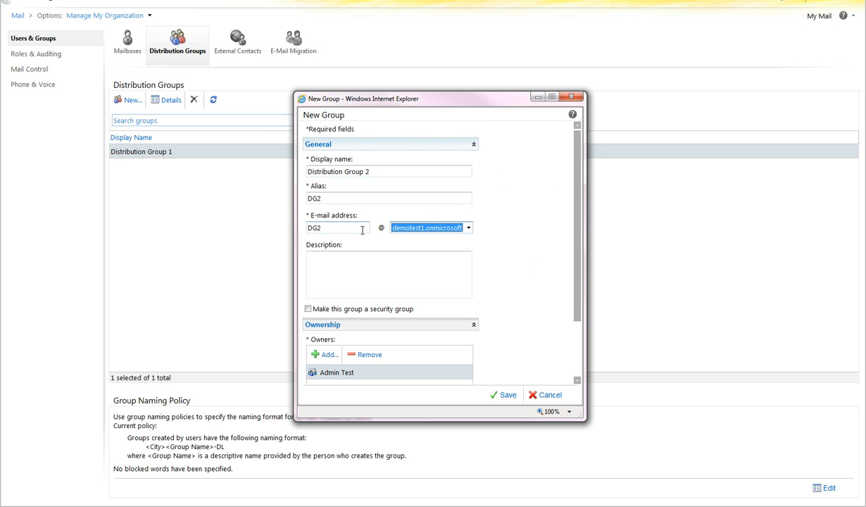
click(389, 273)
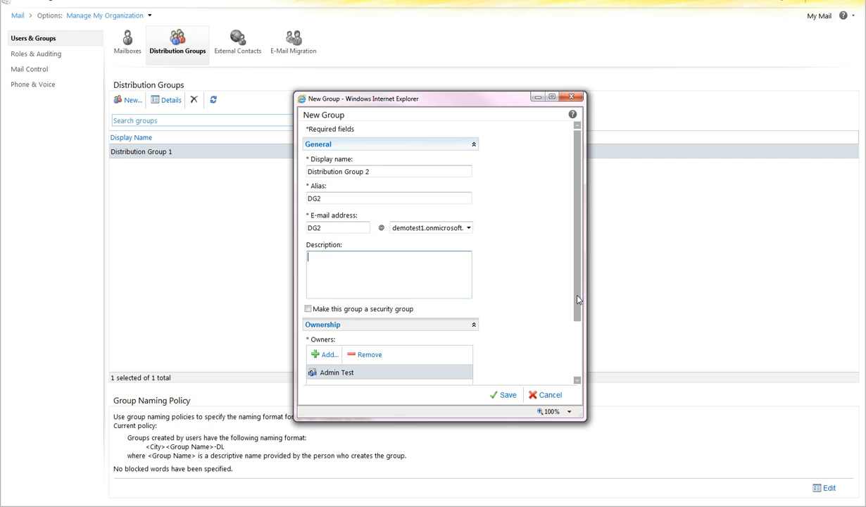
scroll(down, 3)
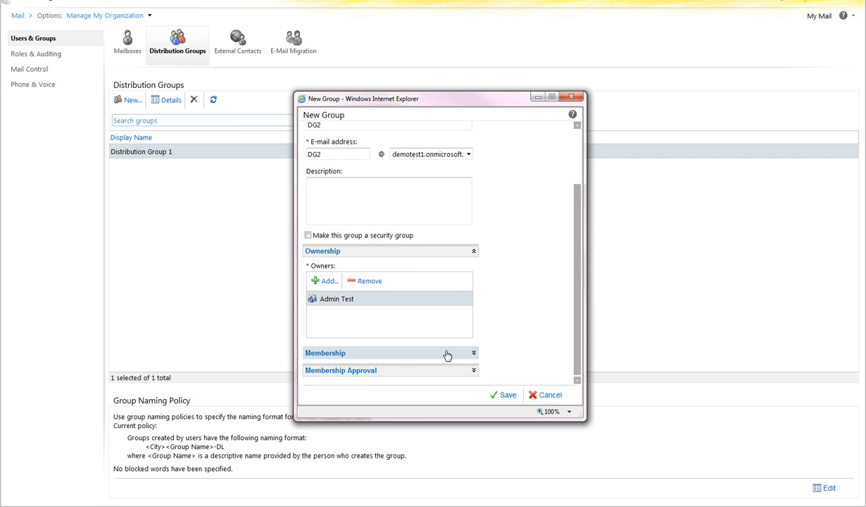
Add Test User Mailbox 1 as a member and save Distribution Group 2
click(391, 352)
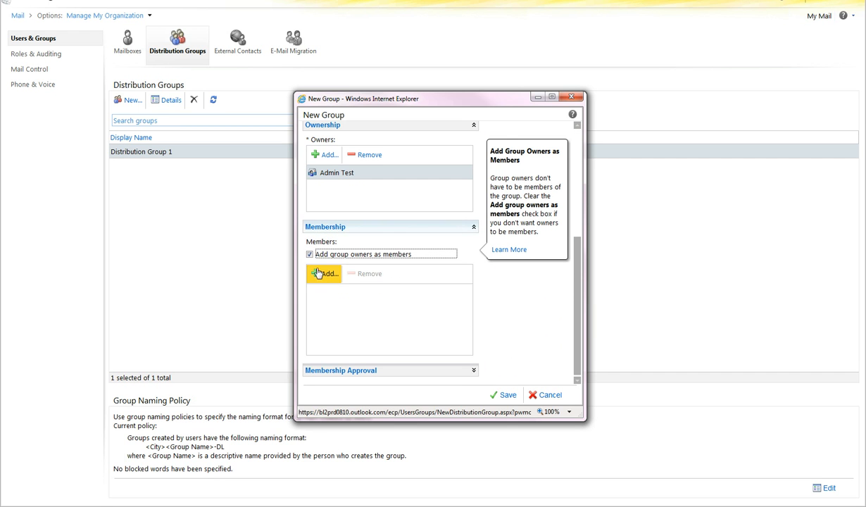
click(324, 273)
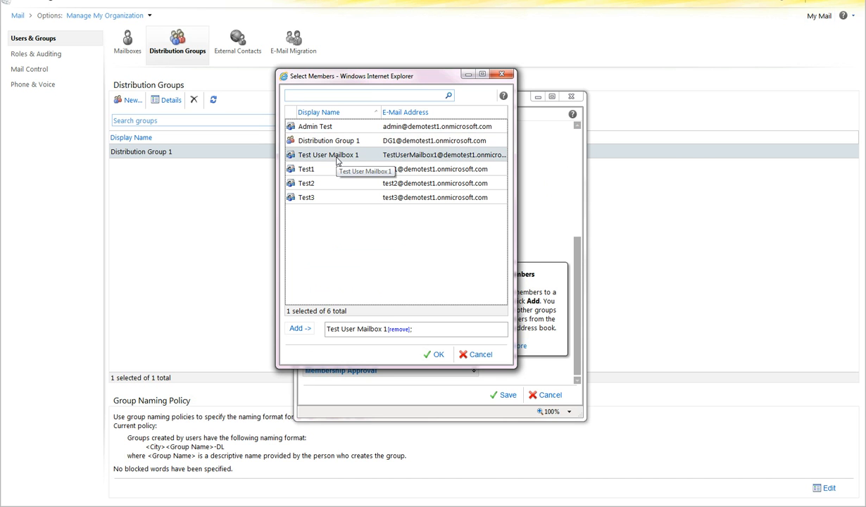
click(434, 355)
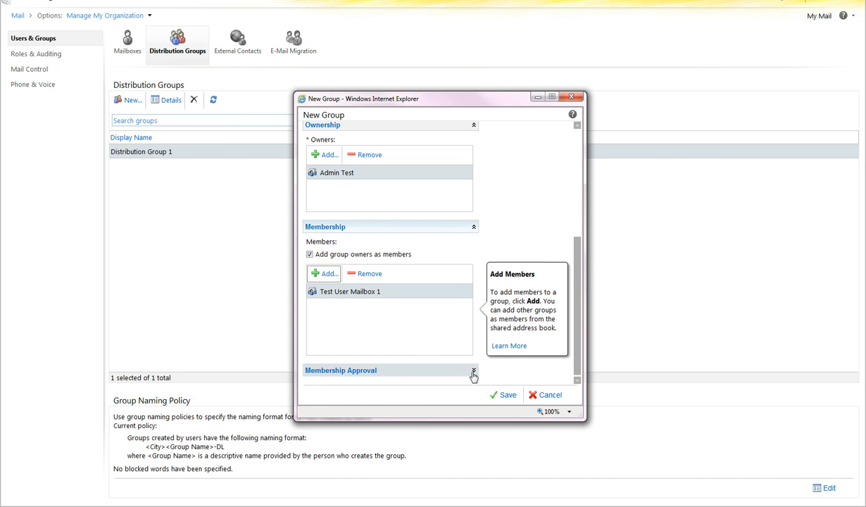
click(506, 394)
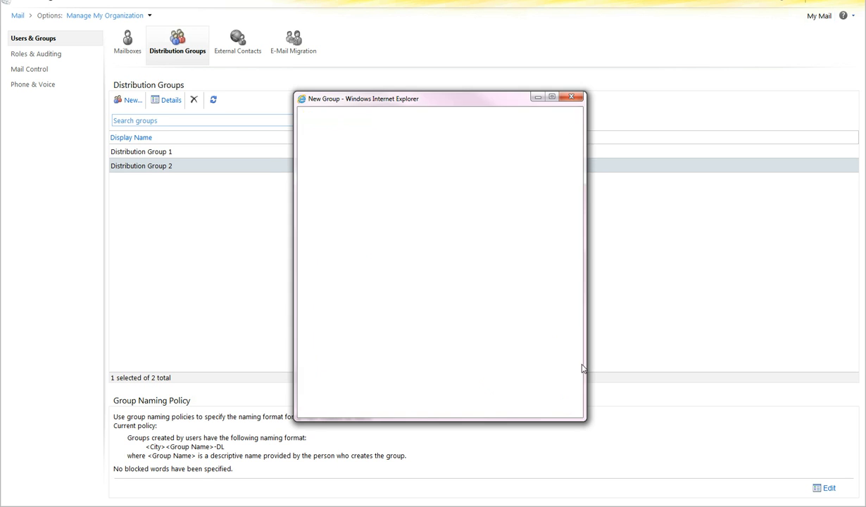
click(106, 15)
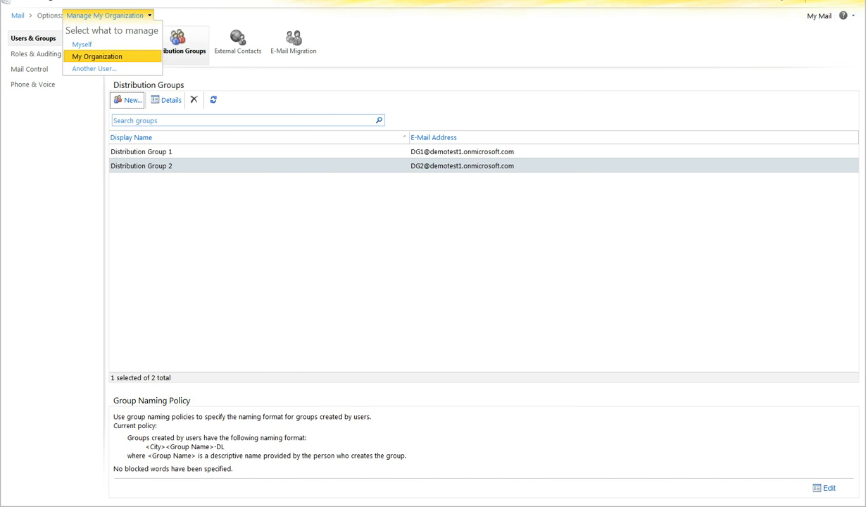
Switch to managing Myself and show the Public Groups page listing Distribution Group 1 and 2
click(81, 43)
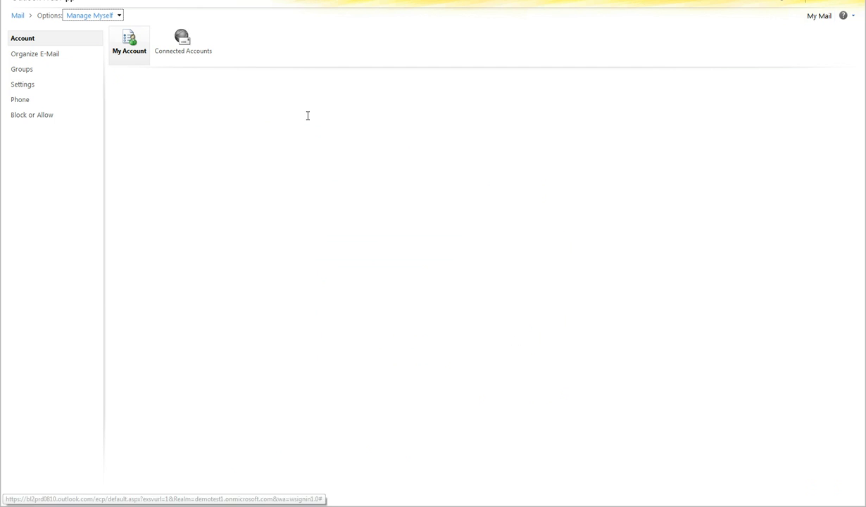
click(130, 44)
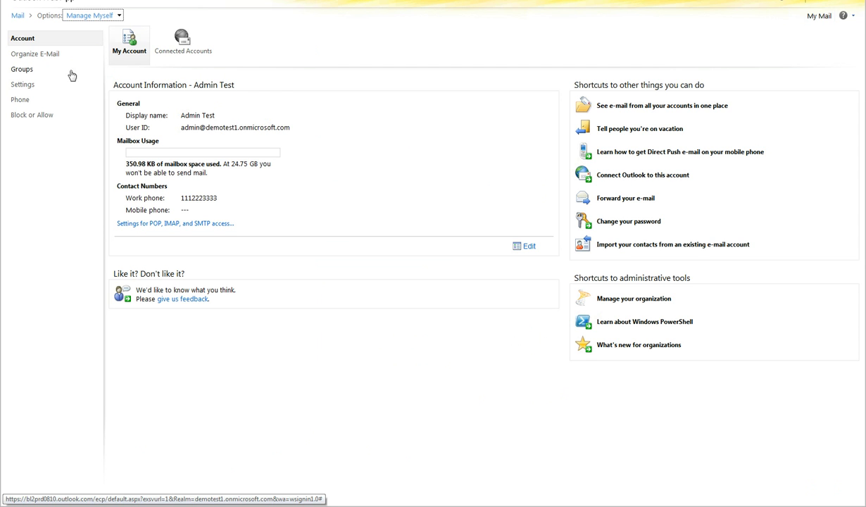
click(23, 69)
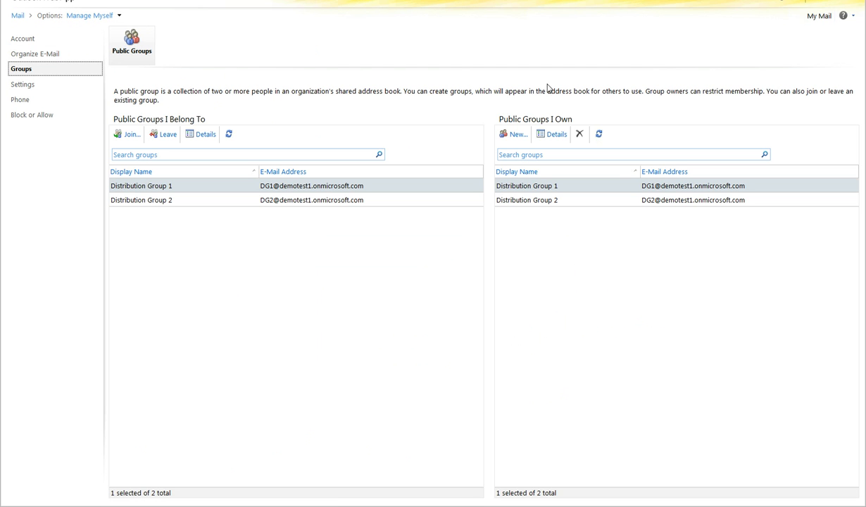
mouse_move(512, 134)
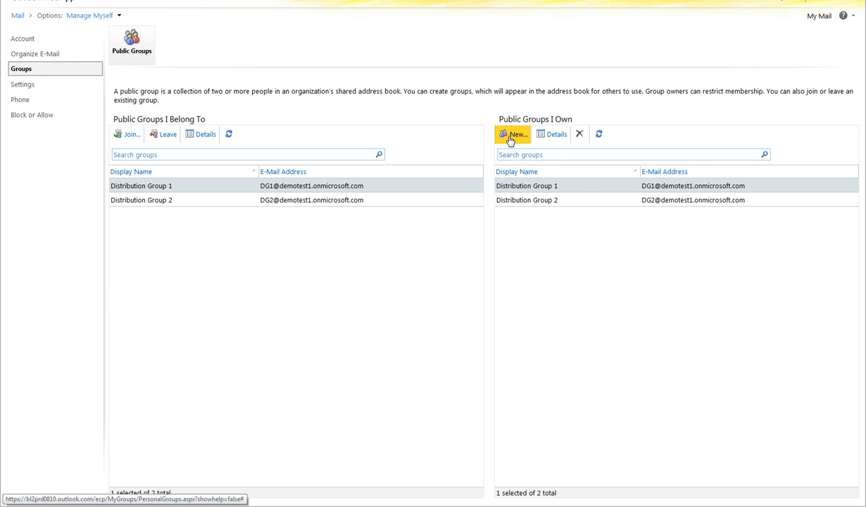
Begin a new public group named 'Distribution Group 4' with alias DG4
click(512, 135)
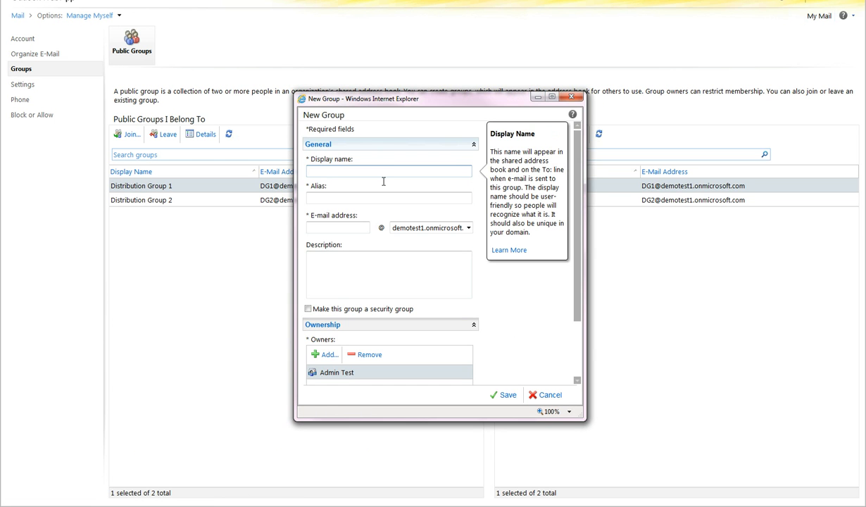
text(Distrib uti)
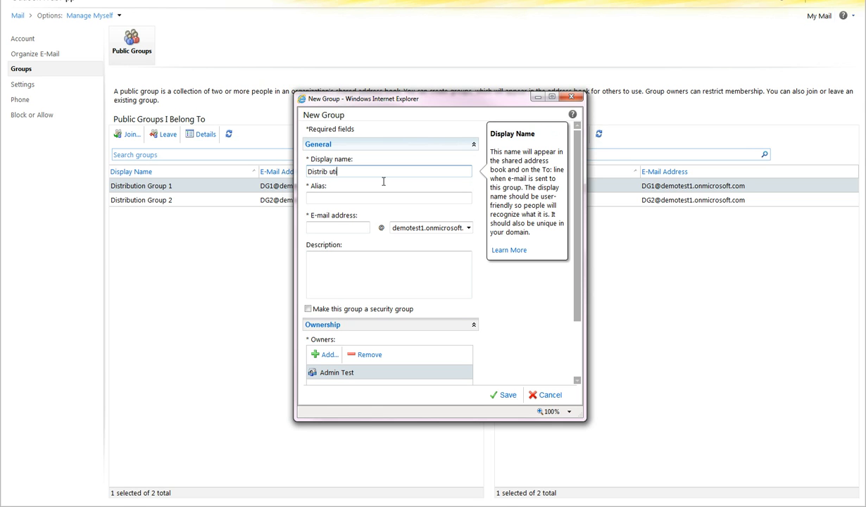
text(Distribution G)
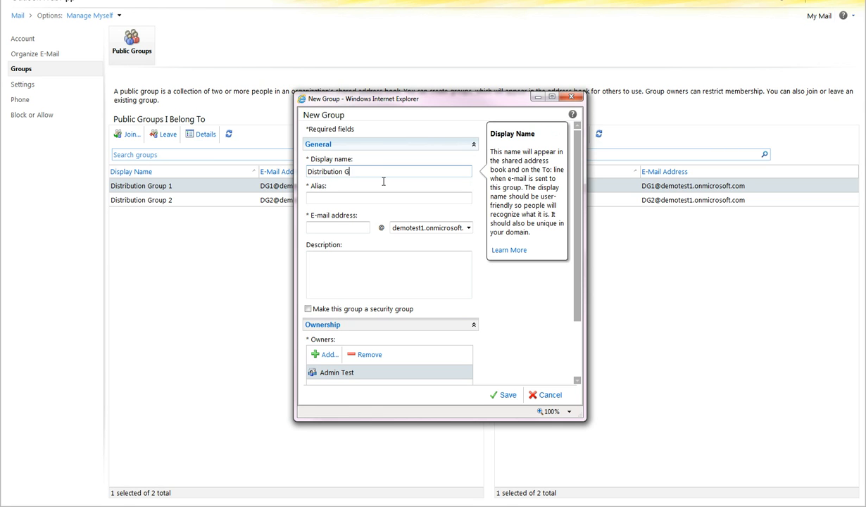
click(388, 197)
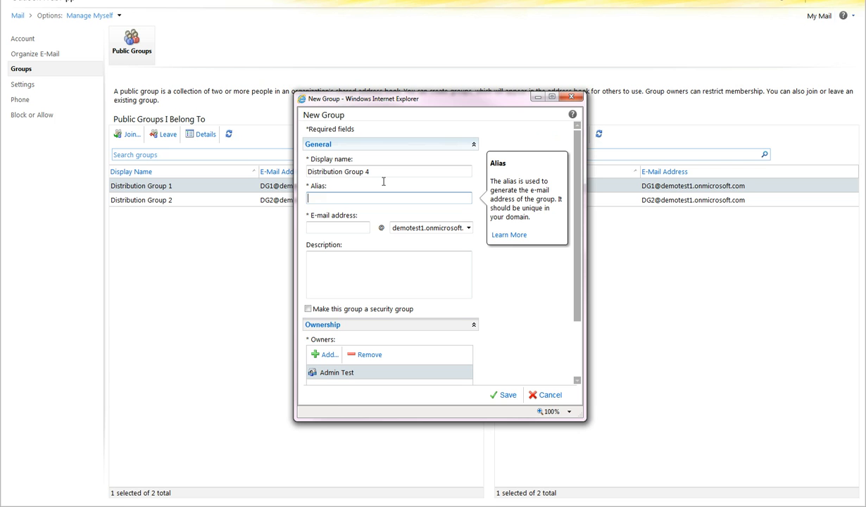
text(DG4)
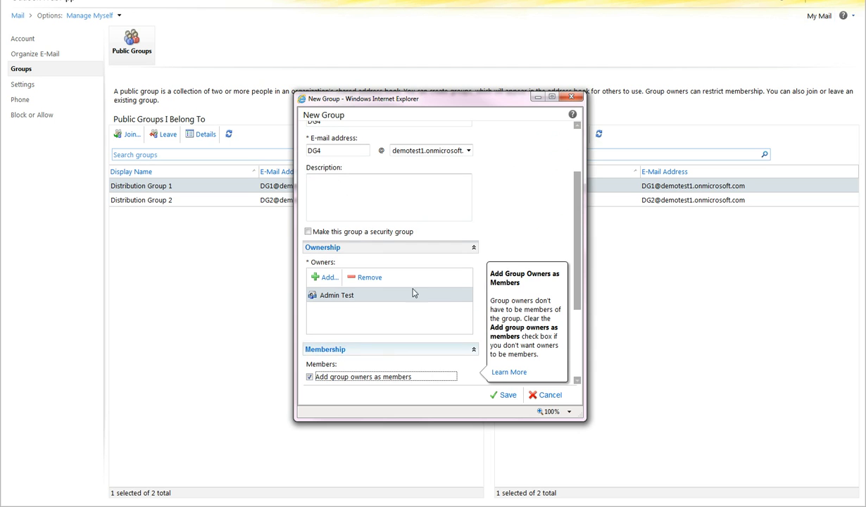
Add Test3 as a member and save Distribution Group 4 into the owned groups list
scroll(down, 3)
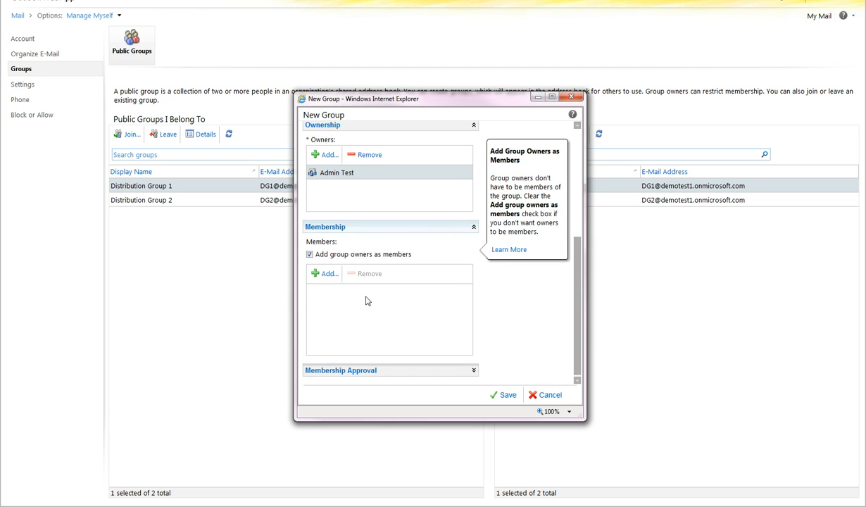
click(323, 273)
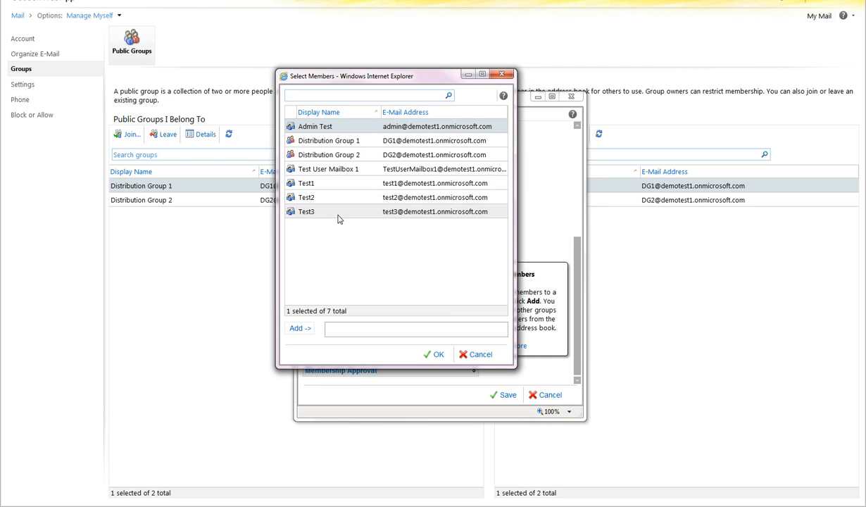
click(435, 355)
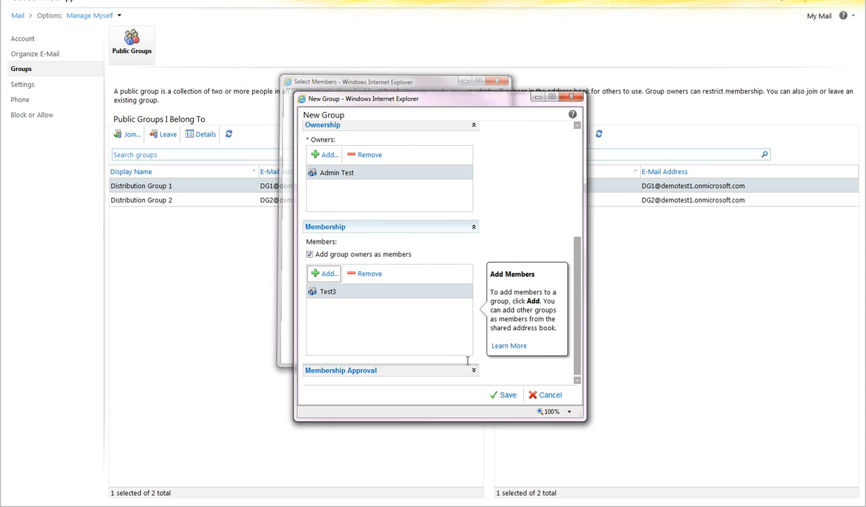
click(504, 394)
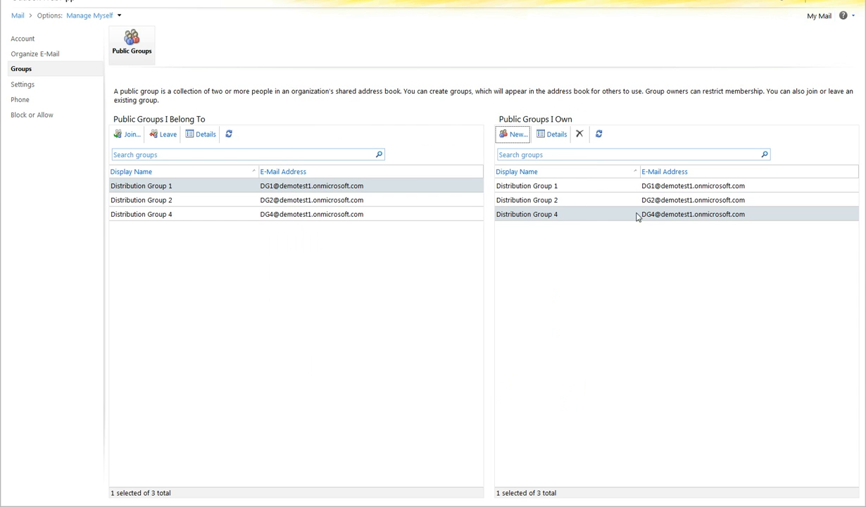
mouse_move(608, 226)
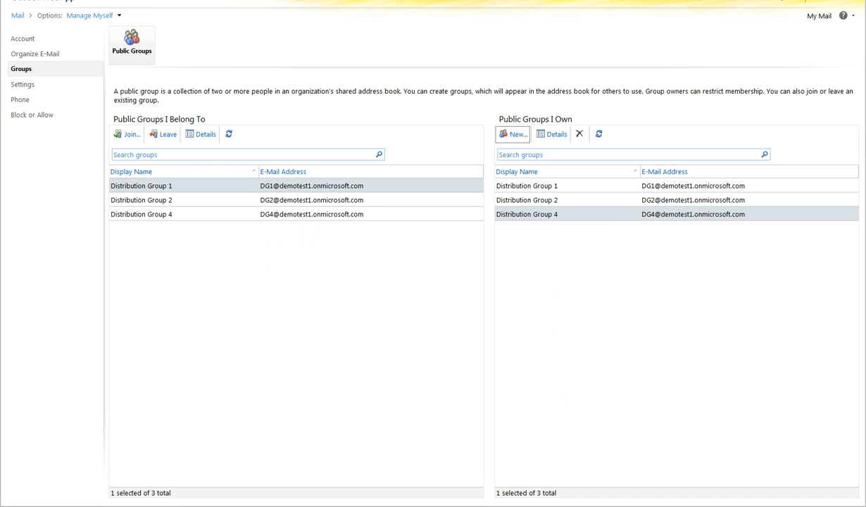
mouse_move(742, 72)
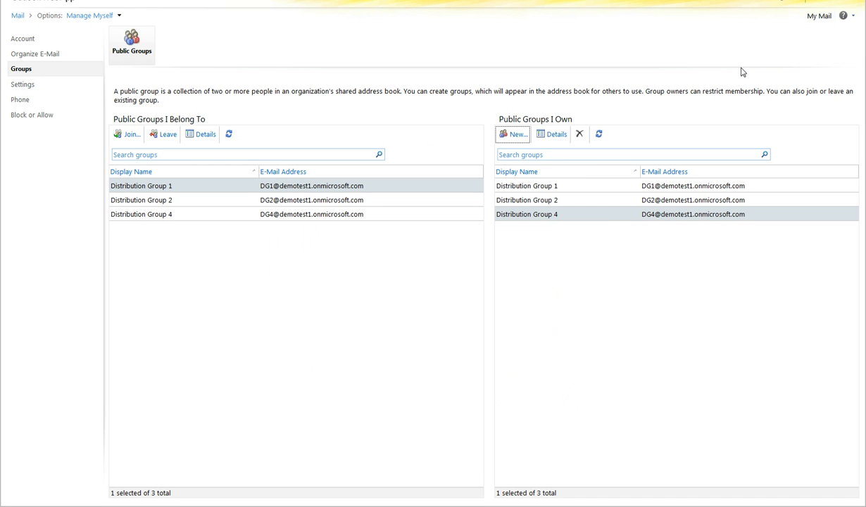
mouse_move(597, 270)
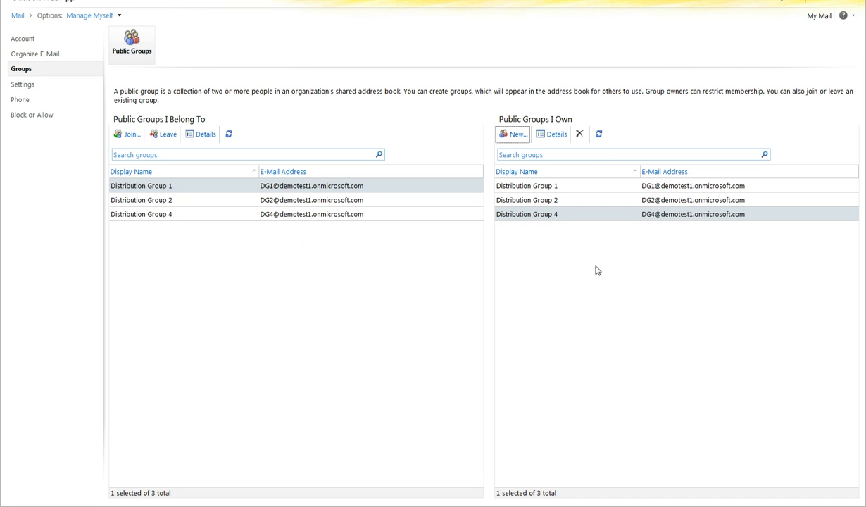
mouse_move(684, 304)
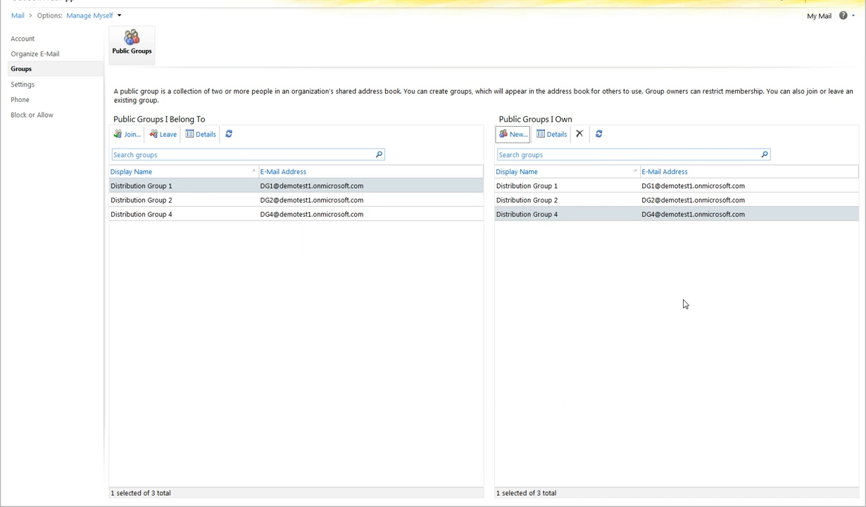
mouse_move(858, 23)
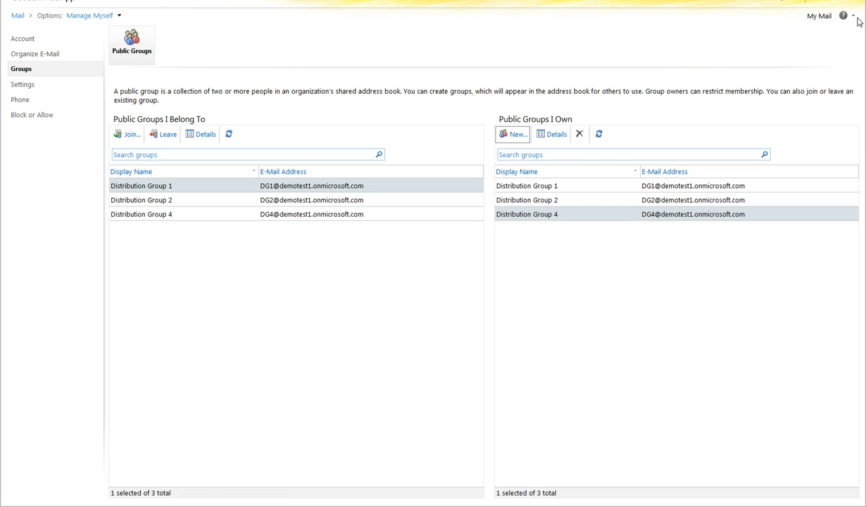
Return from Exchange Control Panel to the Office 365 Inbox via My Mail
click(853, 15)
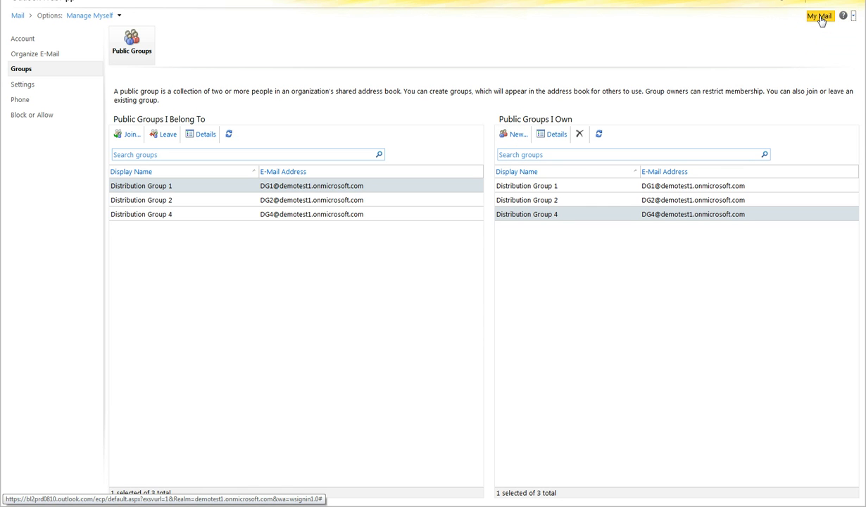
click(818, 15)
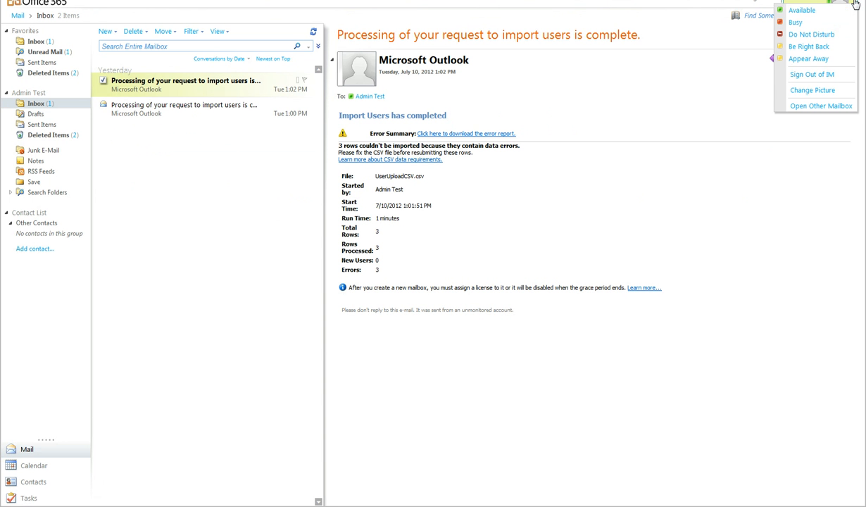
mouse_move(811, 74)
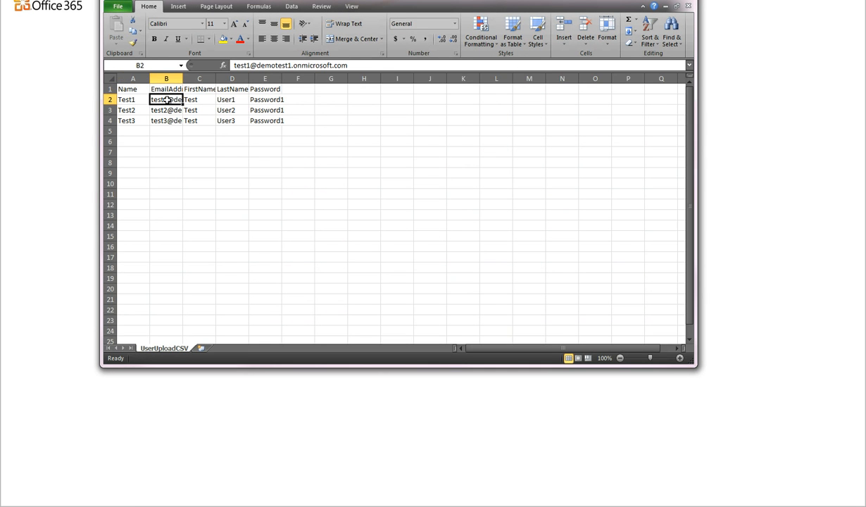
Copy Test1's e-mail address from cell B2 of the UserUploadCSV workbook
key(ctrl+c)
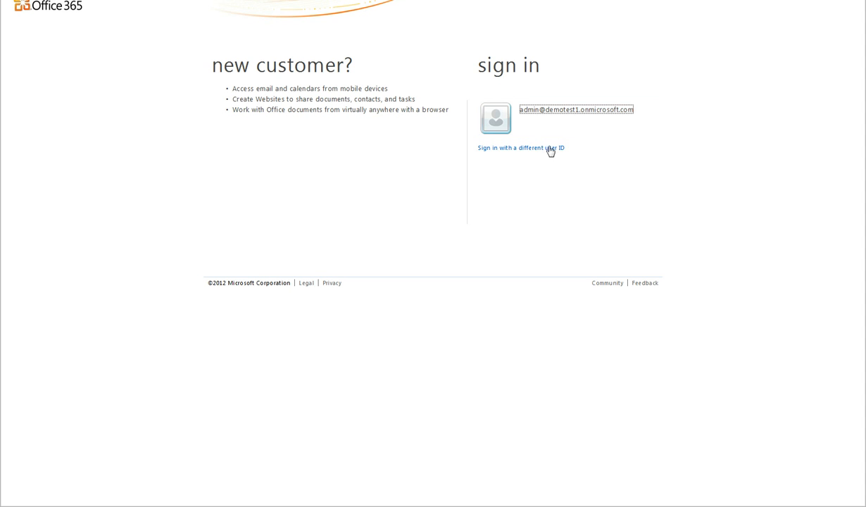
mouse_move(603, 157)
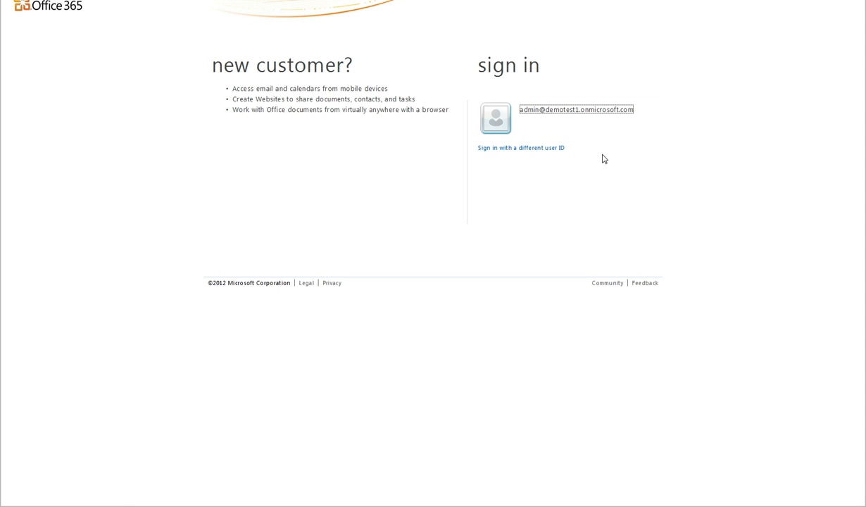
Sign in as Test1 with a different user ID and accept the language and time zone page
click(521, 148)
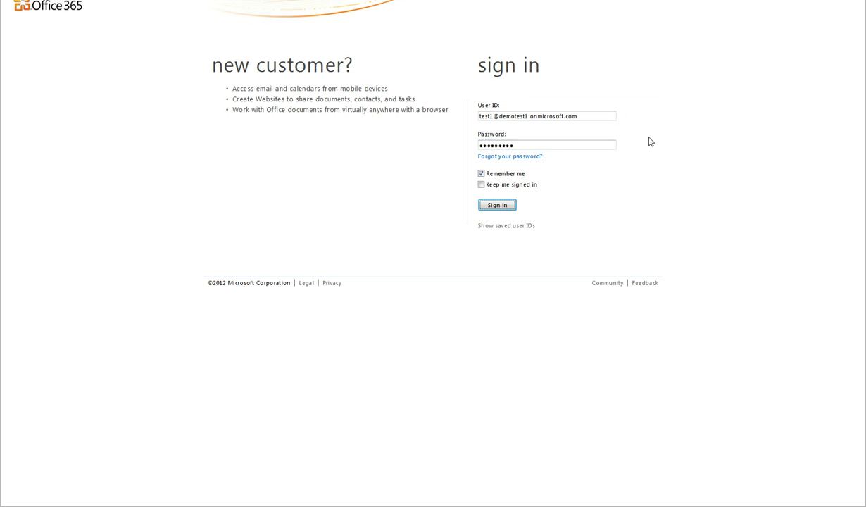
click(495, 205)
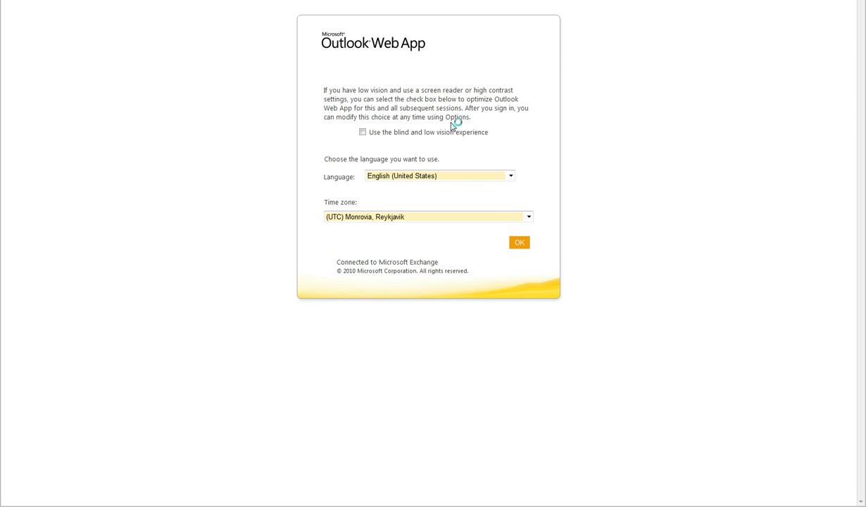
mouse_move(634, 217)
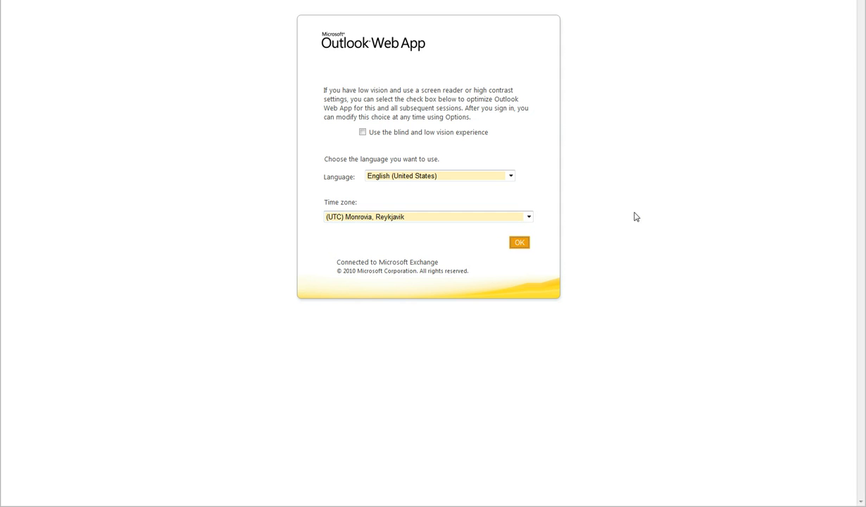
click(520, 242)
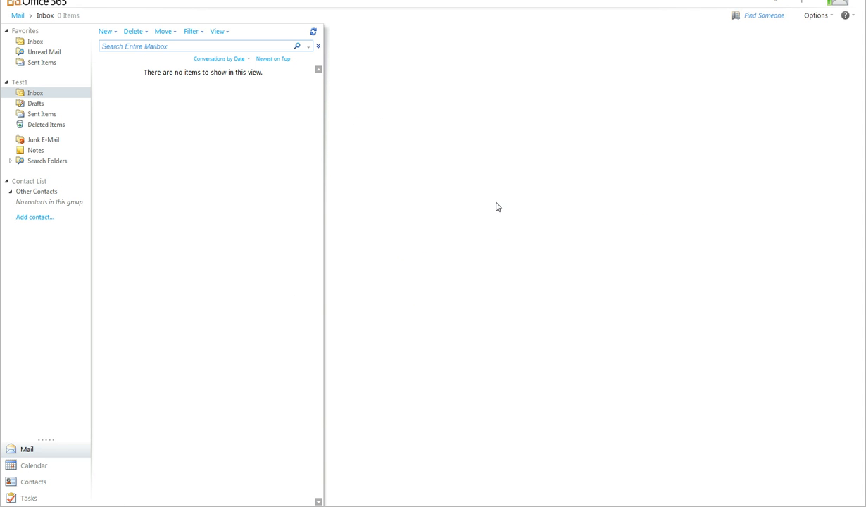
mouse_move(834, 73)
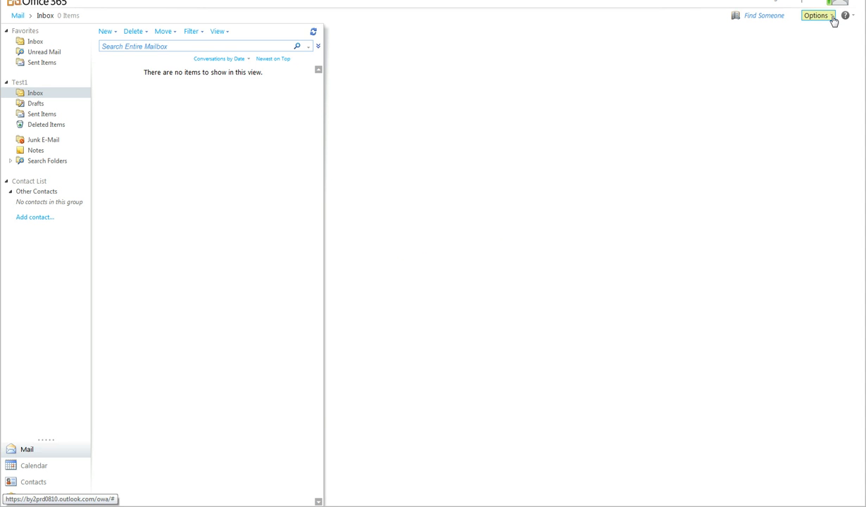
mouse_move(780, 70)
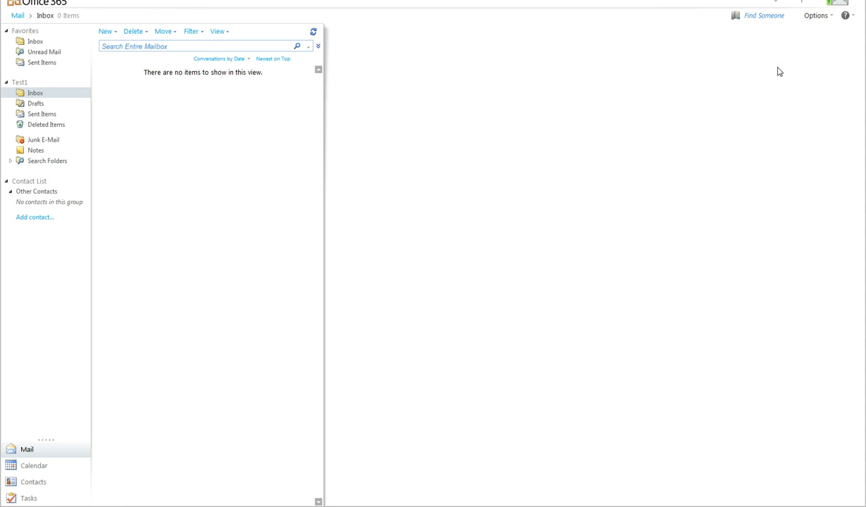
Reach Test1's Public Groups page via Options, showing only Distribution Group 1
click(816, 14)
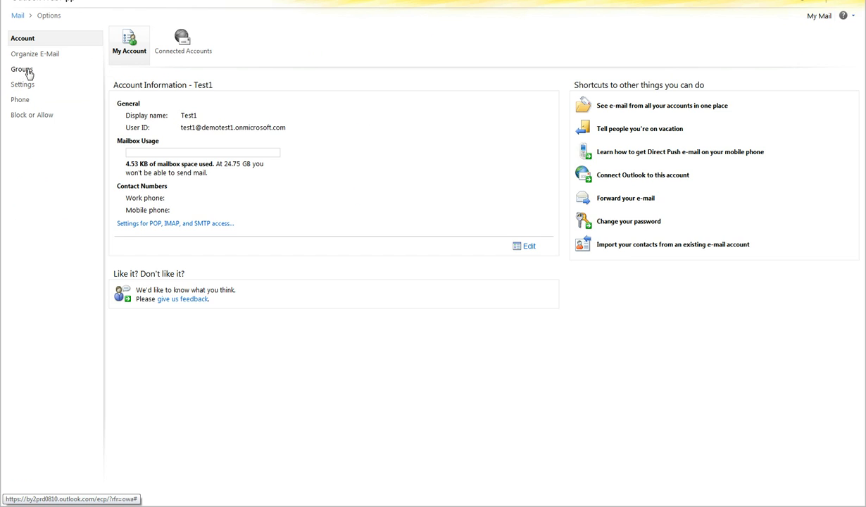
click(21, 69)
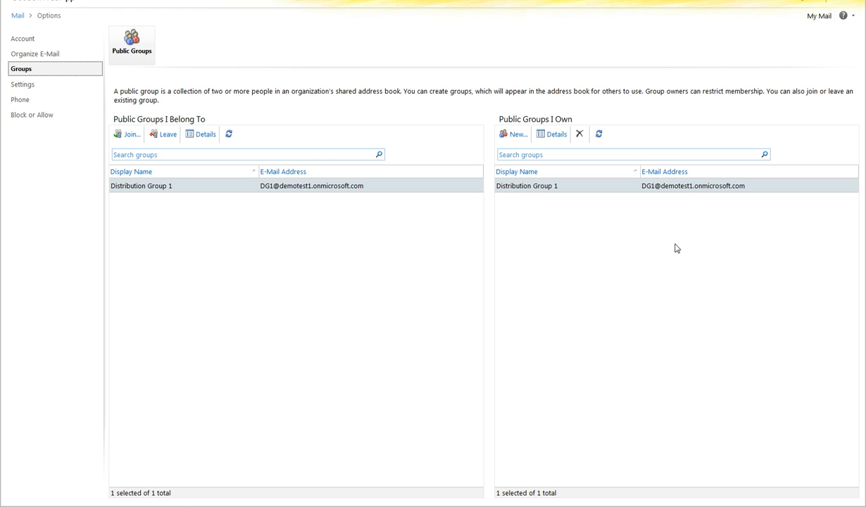
mouse_move(591, 191)
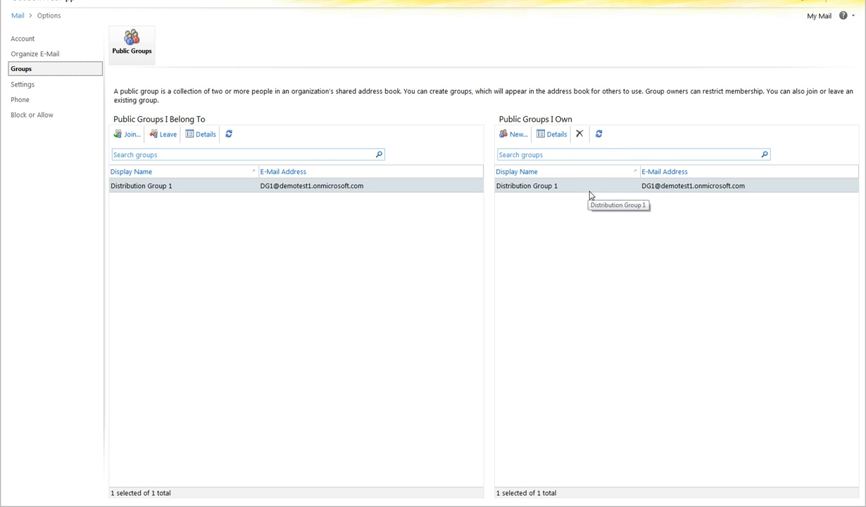
mouse_move(608, 186)
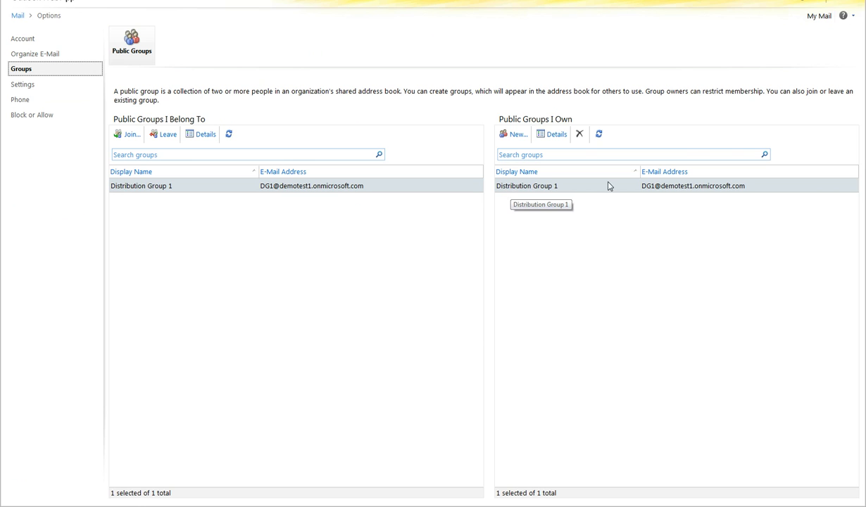
mouse_move(513, 135)
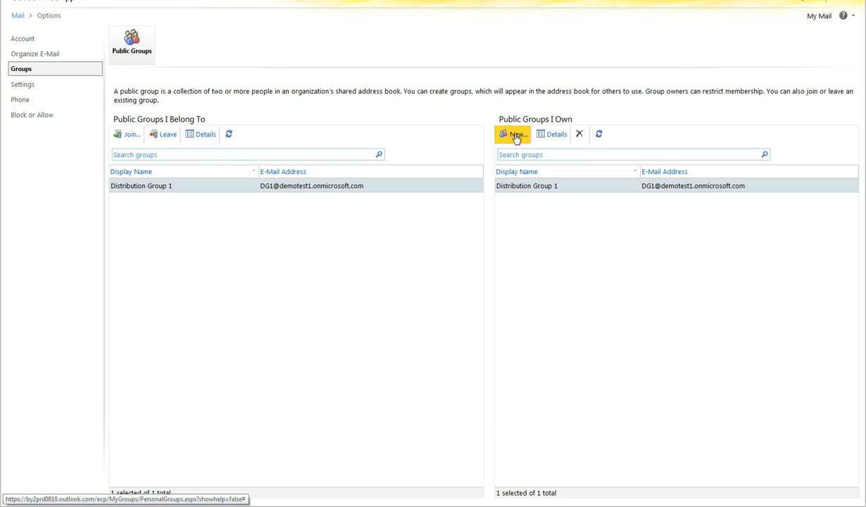
Create public group Distribution Group 5 (DG5) with member Test2 and save, yielding Distribution Group 5-DL
click(512, 134)
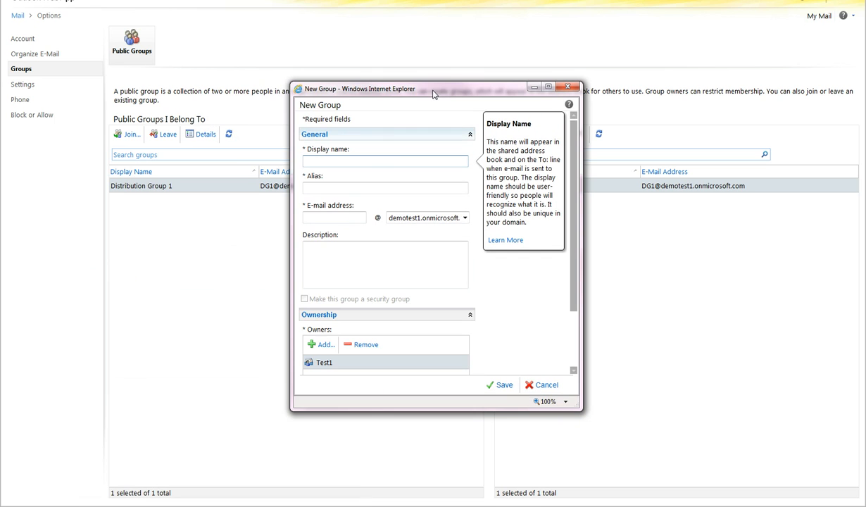
text(D)
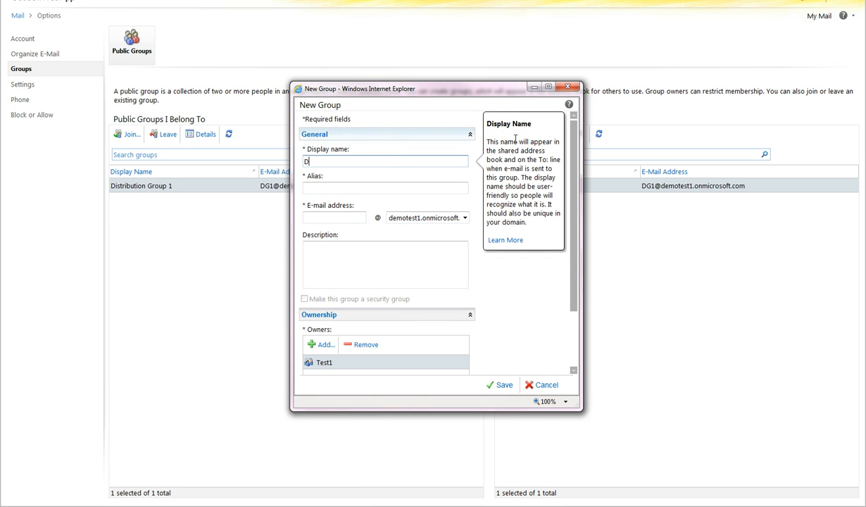
text(istribution Group 5)
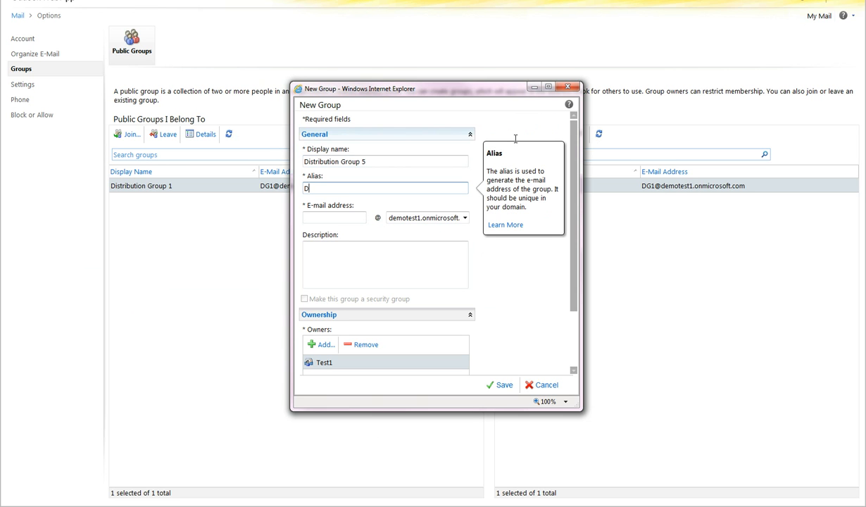
text(G5)
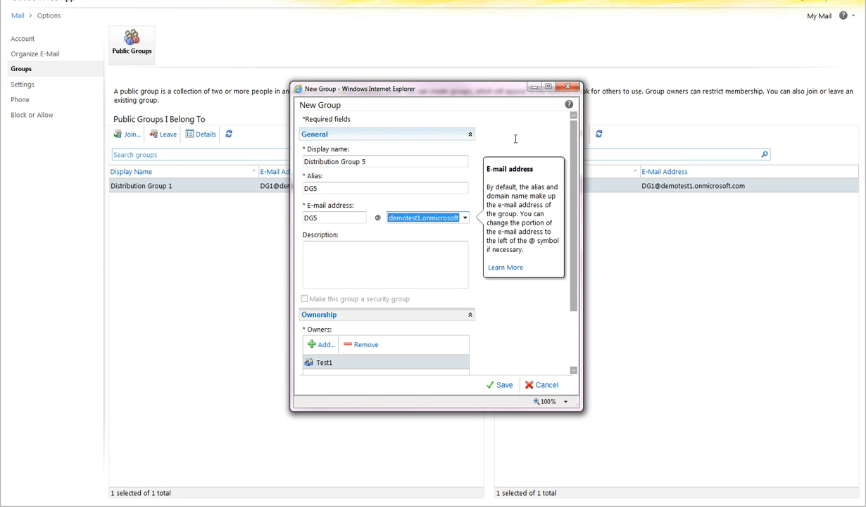
scroll(down, 3)
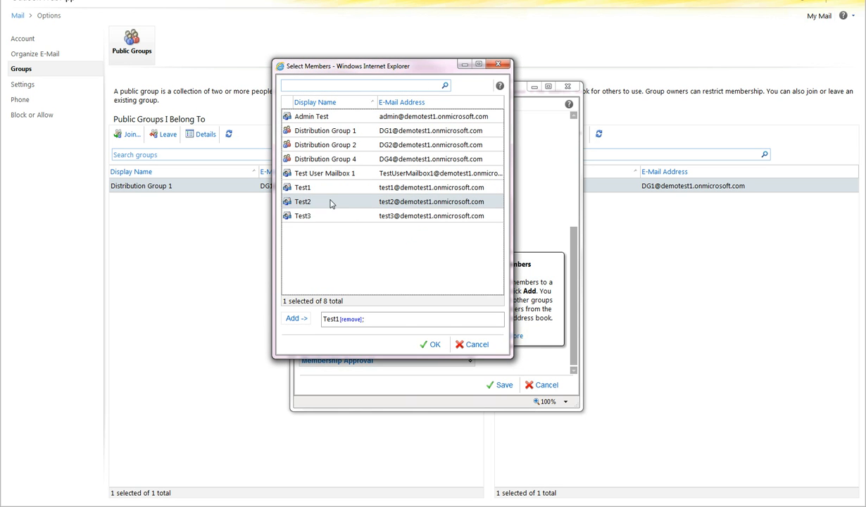
click(431, 344)
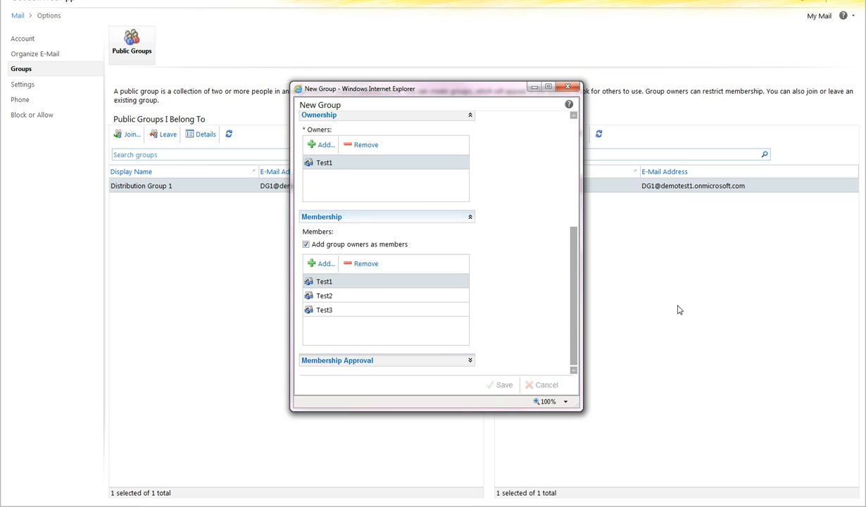
click(503, 385)
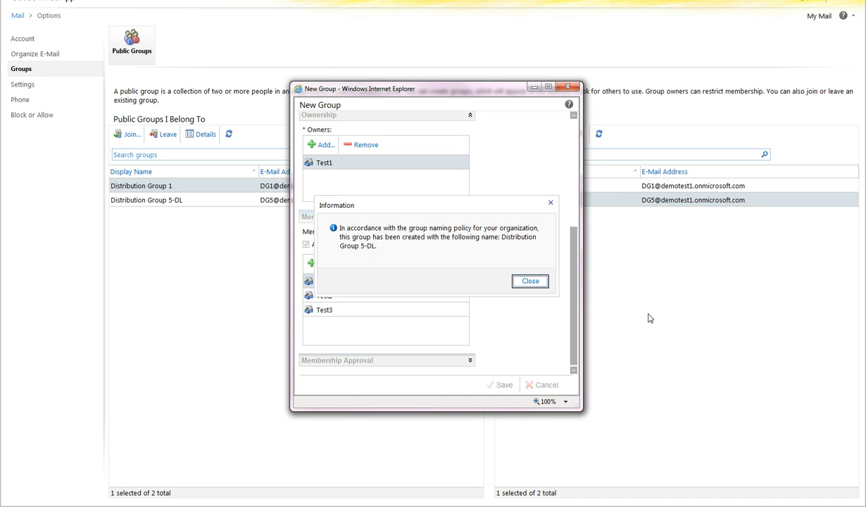
mouse_move(548, 233)
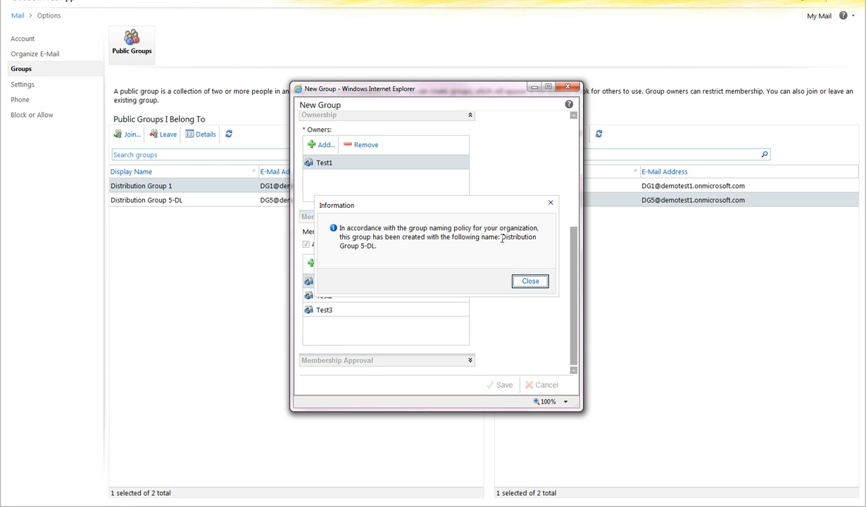
mouse_move(485, 256)
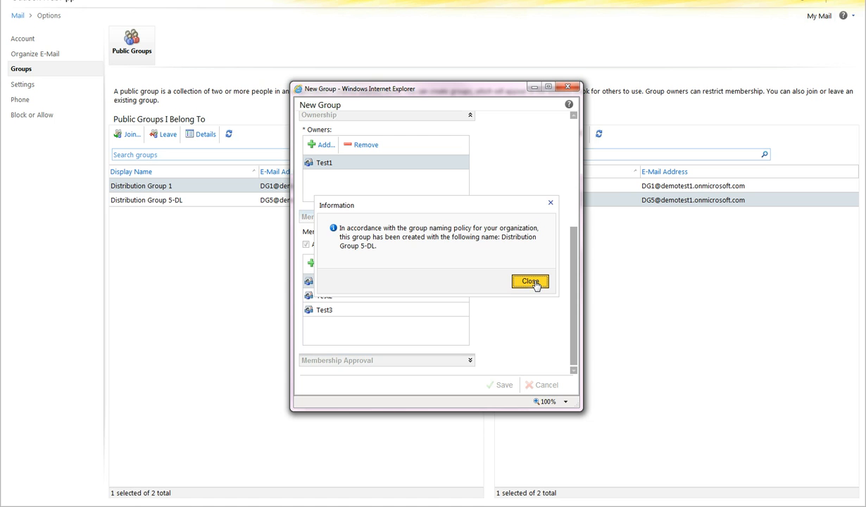
Dismiss the naming policy notice and bring up Distribution Group 5-DL's details
click(530, 281)
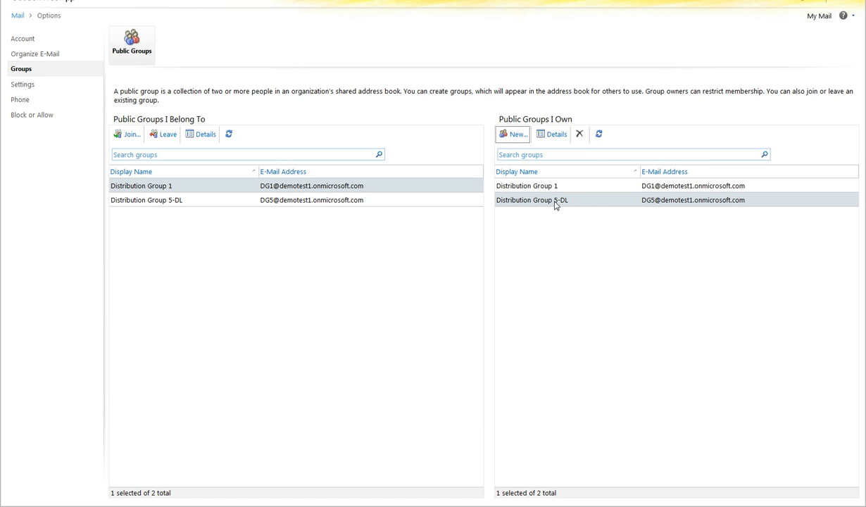
mouse_move(526, 234)
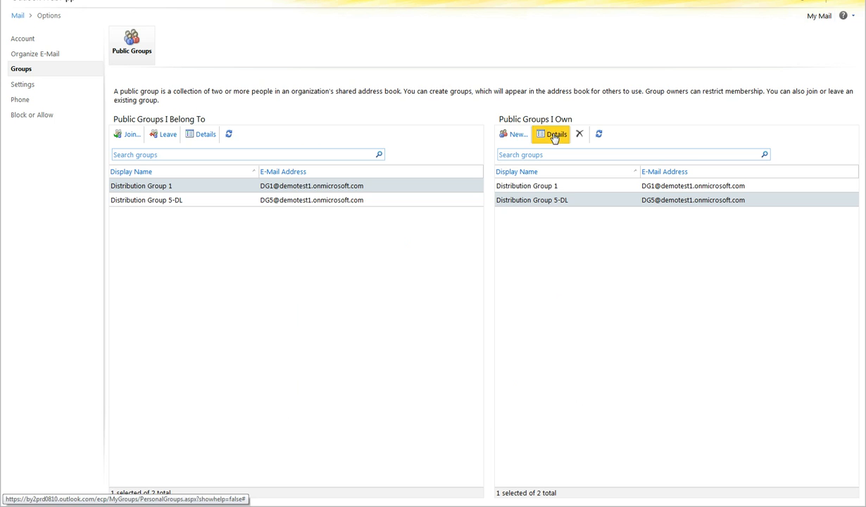
click(555, 135)
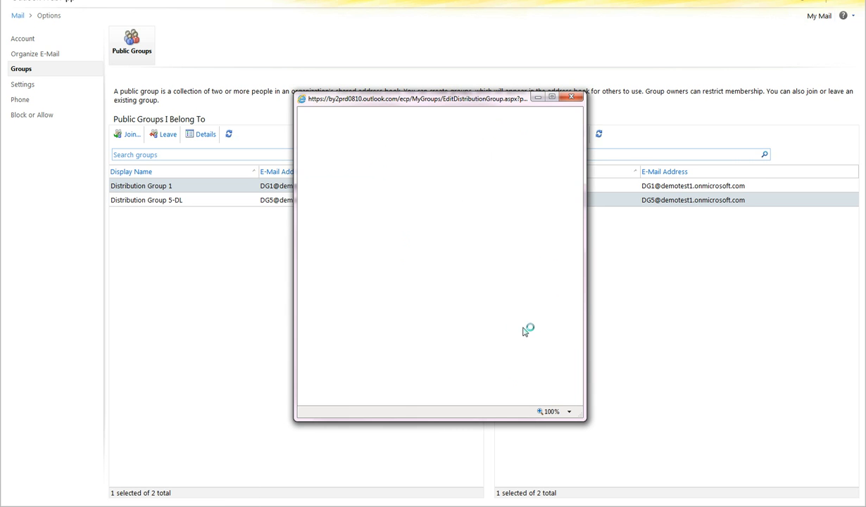
mouse_move(695, 307)
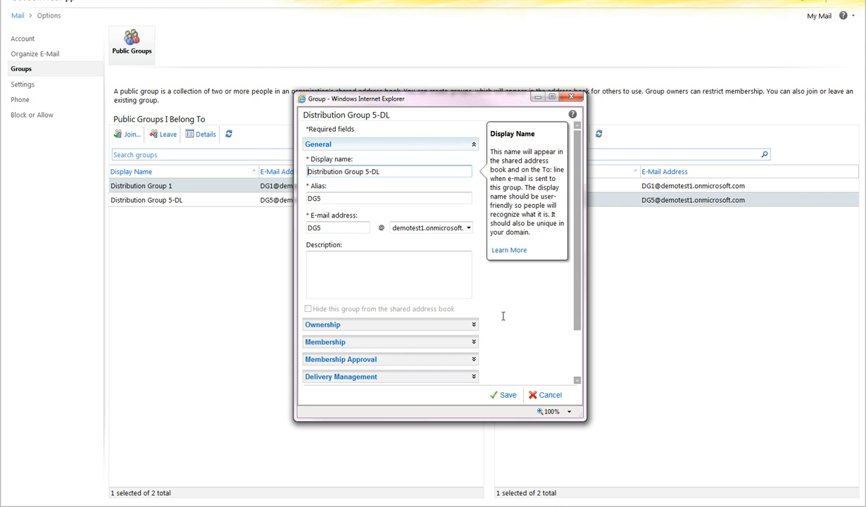
mouse_move(401, 151)
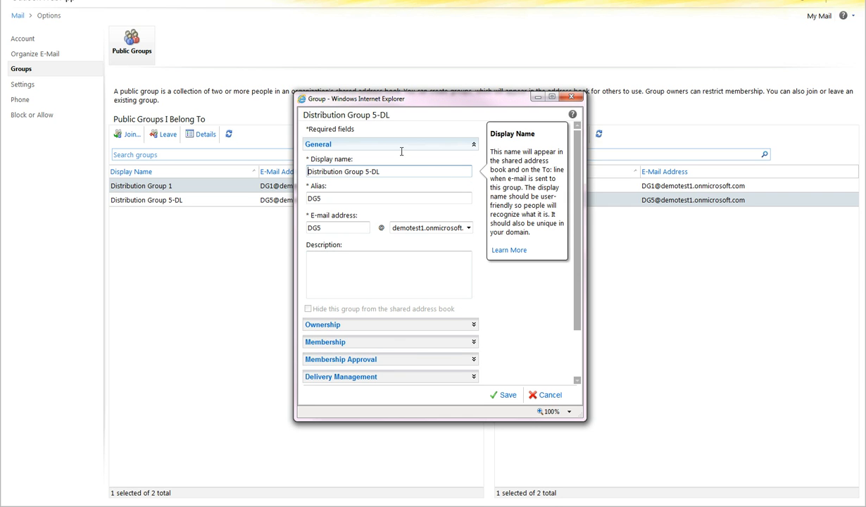
Review the group's Delivery Management and Message Approval settings
scroll(down, 3)
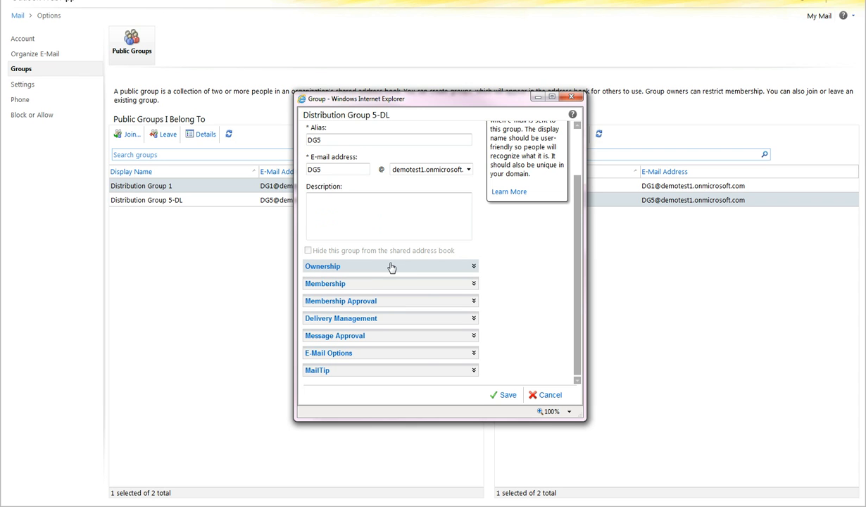
mouse_move(383, 288)
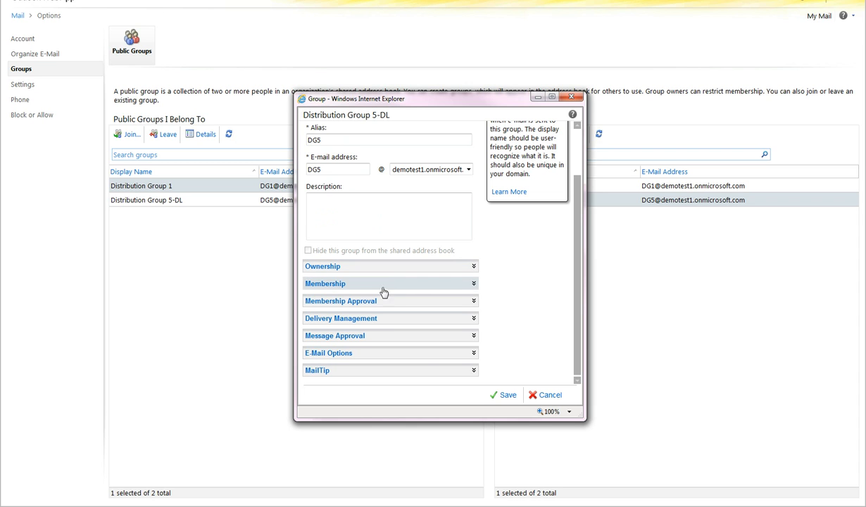
mouse_move(405, 318)
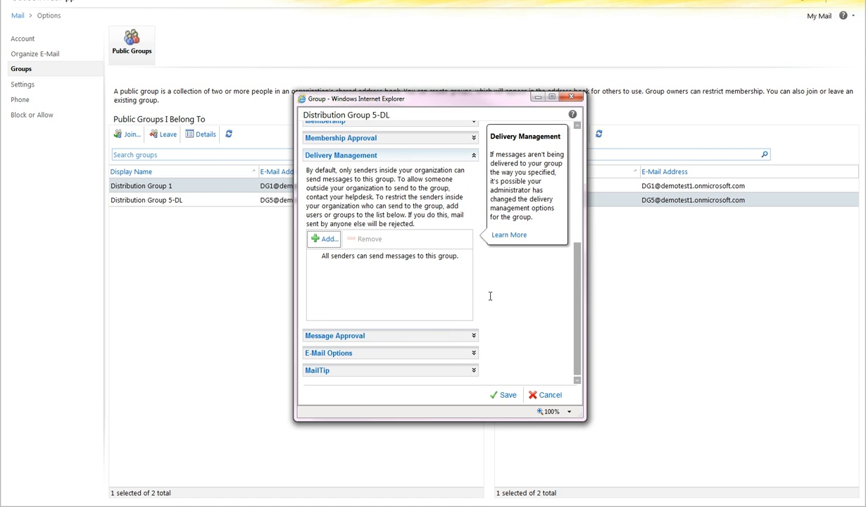
mouse_move(457, 283)
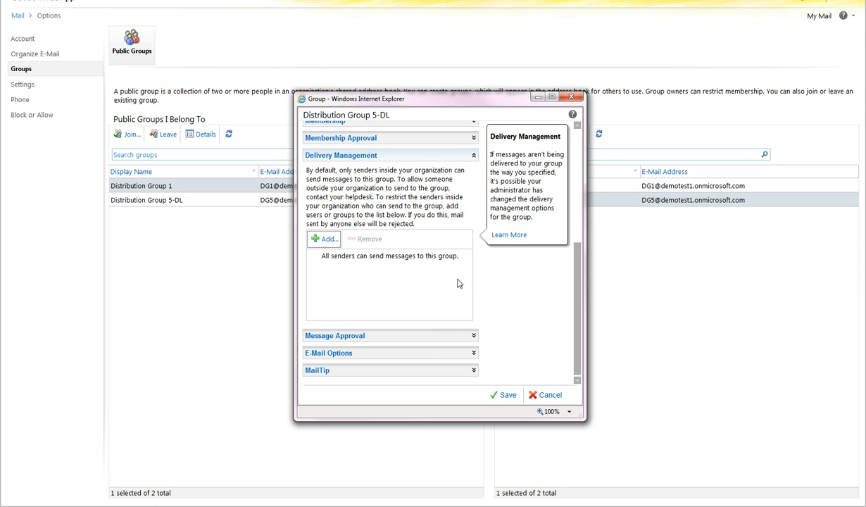
click(390, 335)
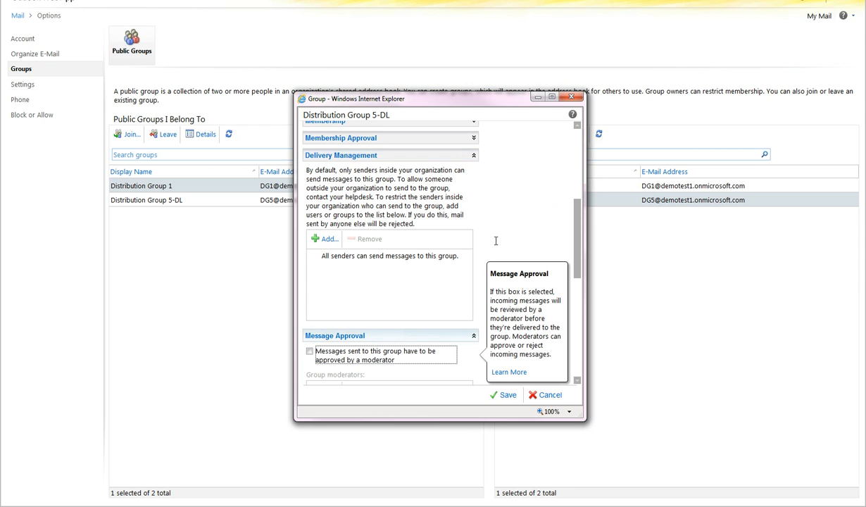
scroll(down, 3)
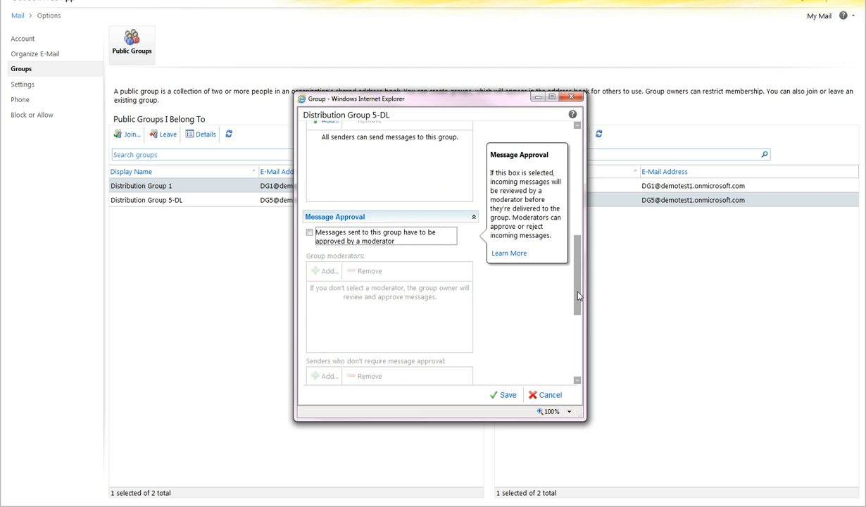
scroll(down, 3)
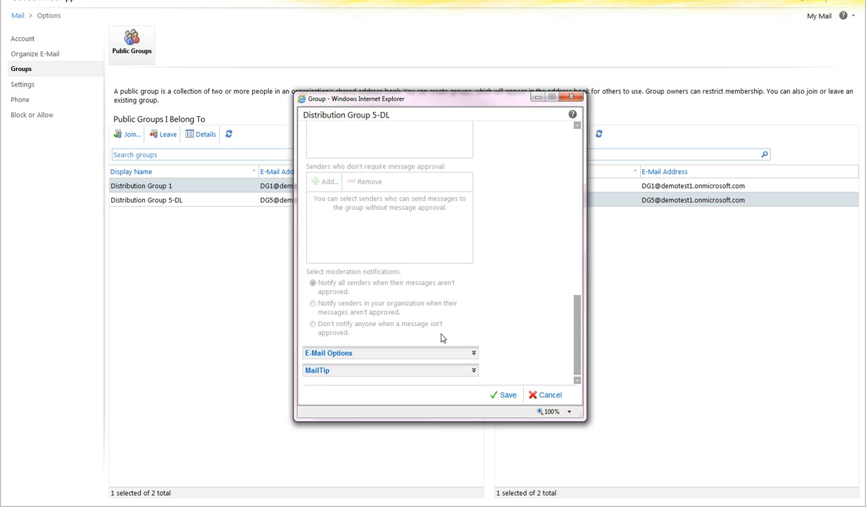
mouse_move(590, 369)
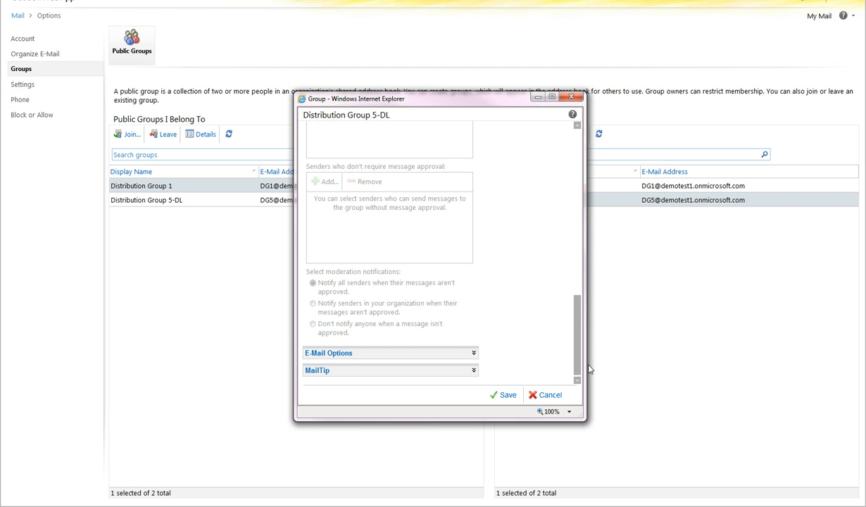
click(389, 352)
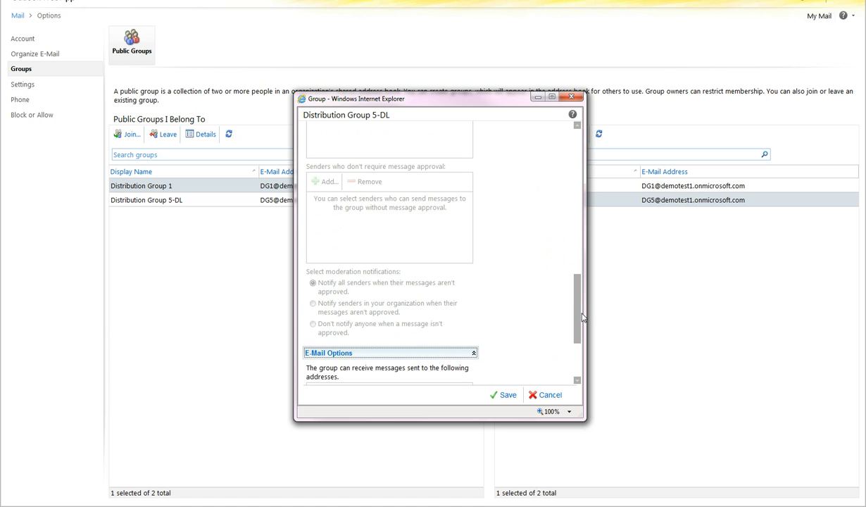
scroll(down, 3)
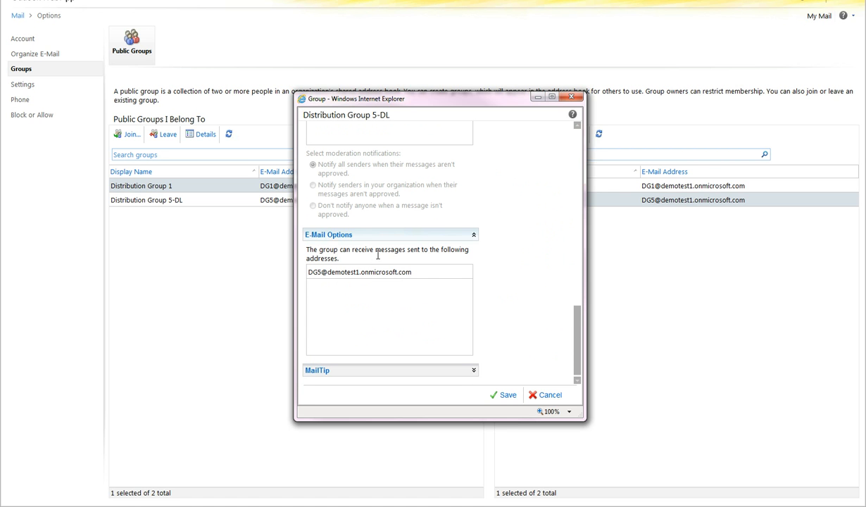
mouse_move(450, 252)
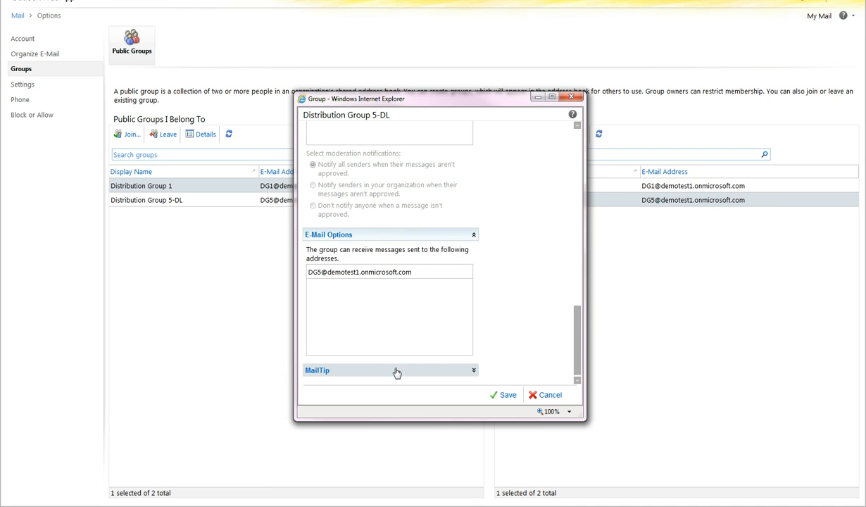
mouse_move(324, 274)
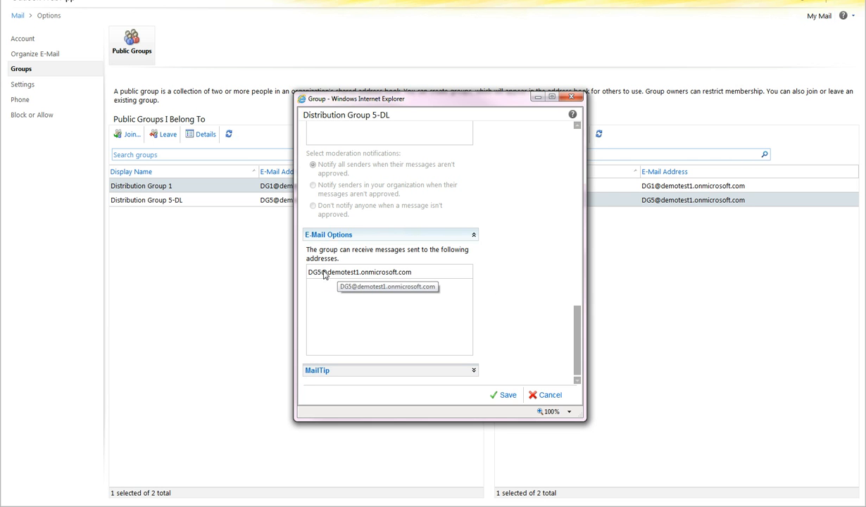
mouse_move(394, 370)
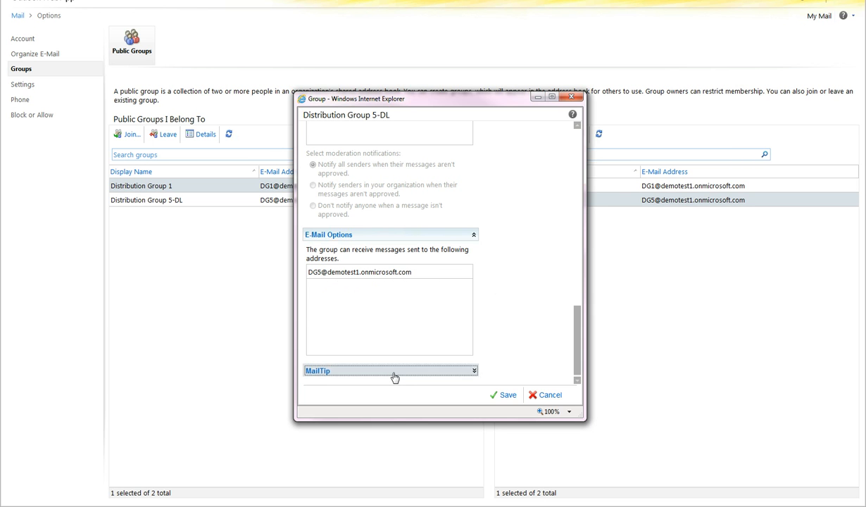
click(390, 370)
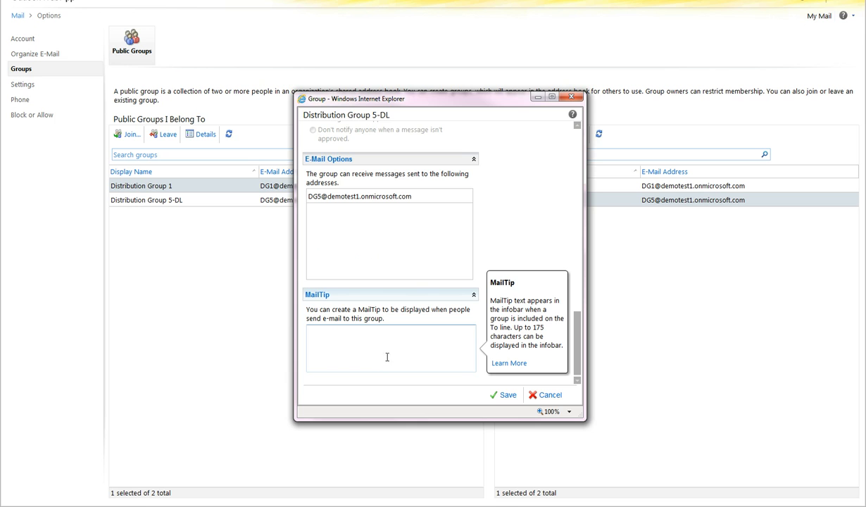